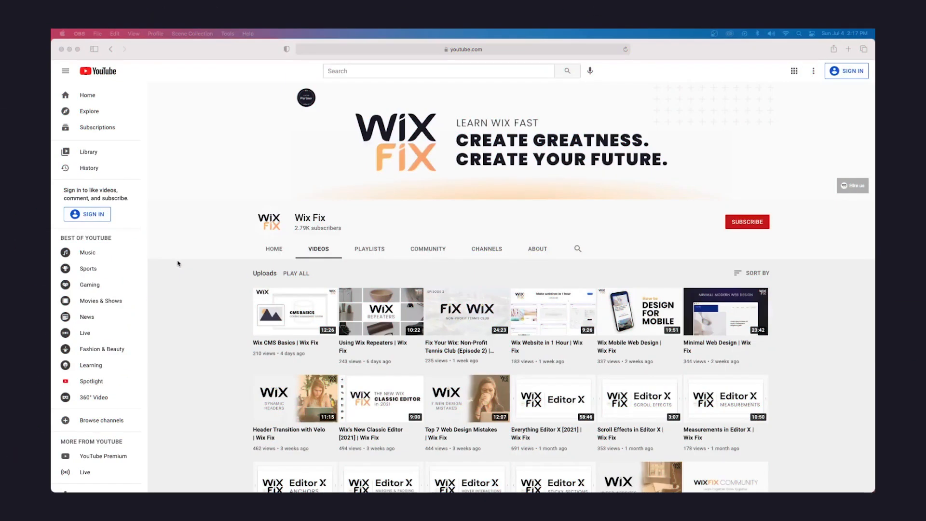
{"action": "mouse_move", "coordinate": [151, 278]}
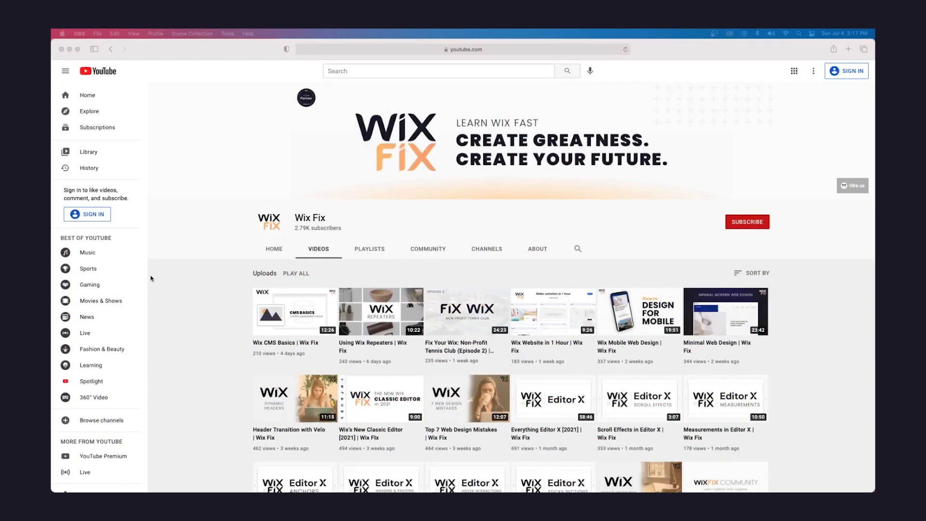
- Scroll down through the currently open page
{"action": "scroll", "scroll_direction": "down", "scroll_amount": 3}
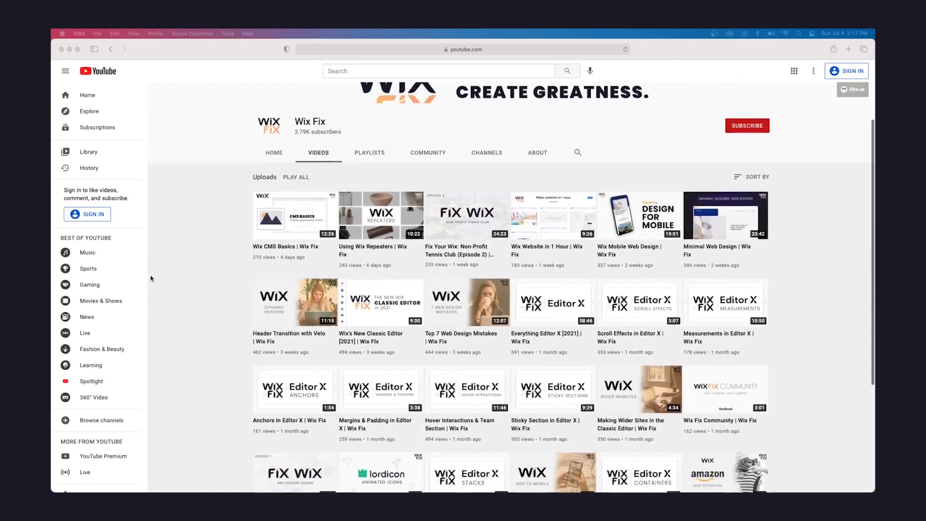
{"action": "scroll", "scroll_direction": "down", "scroll_amount": 3}
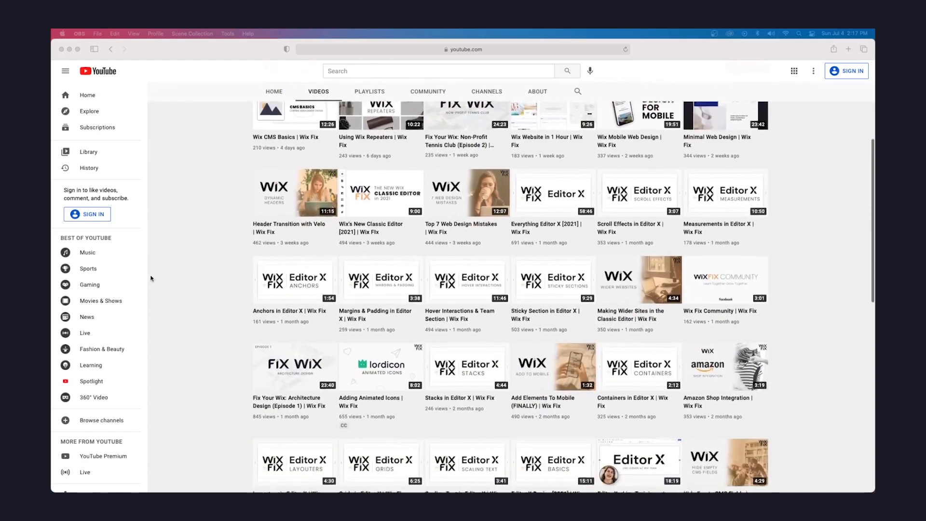
{"action": "scroll", "scroll_direction": "down", "scroll_amount": 3}
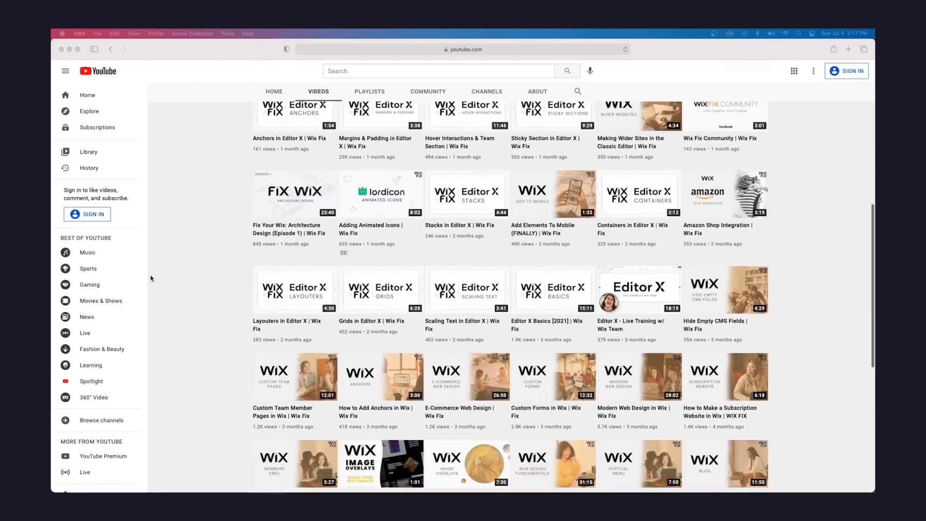
{"action": "scroll", "scroll_direction": "down", "scroll_amount": 3}
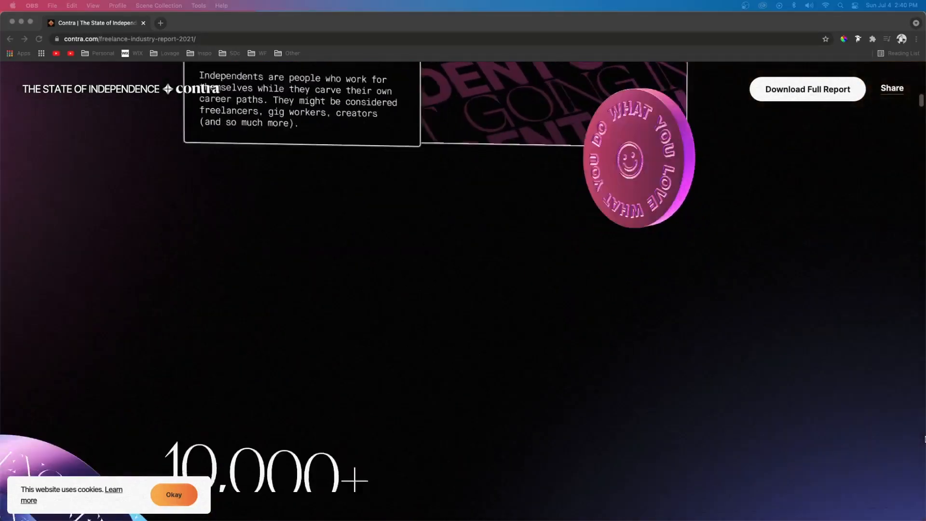
{"action": "scroll", "scroll_direction": "down", "scroll_amount": 3}
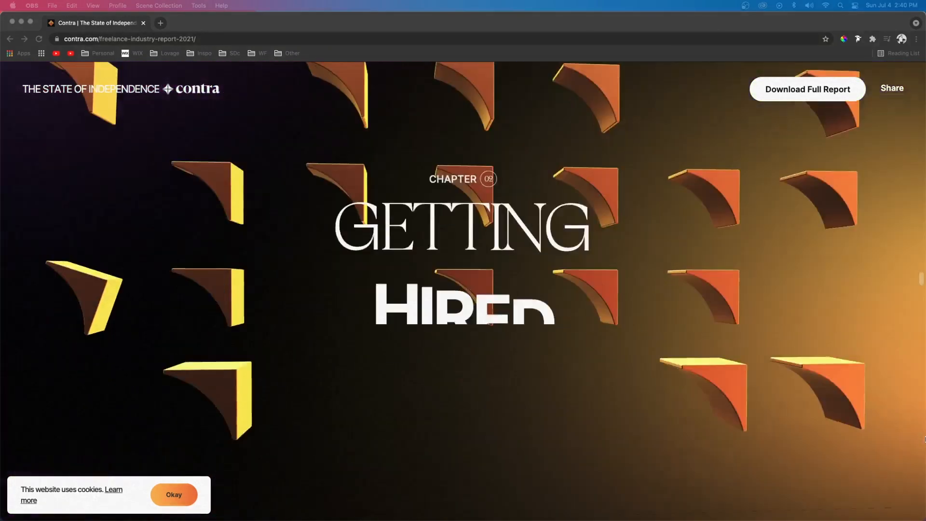
{"action": "scroll", "scroll_direction": "down", "scroll_amount": 3}
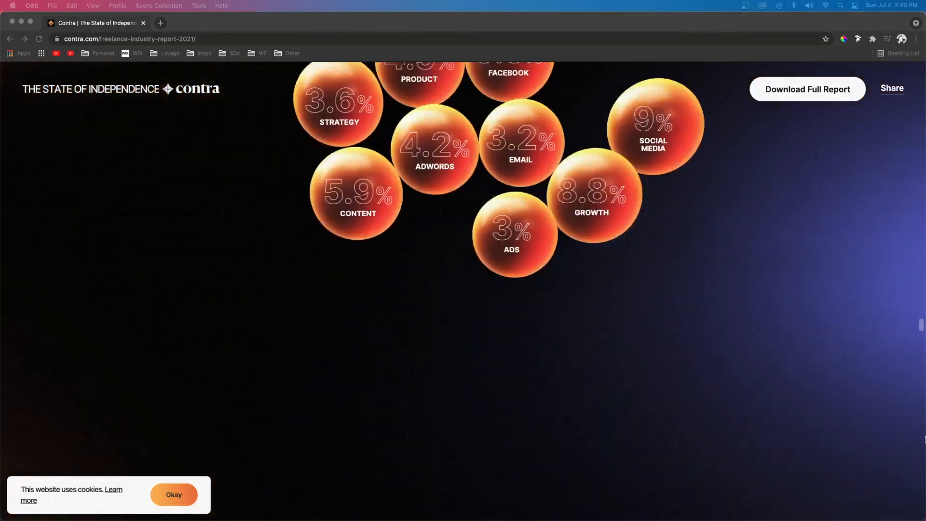
{"action": "scroll", "scroll_direction": "down", "scroll_amount": 3}
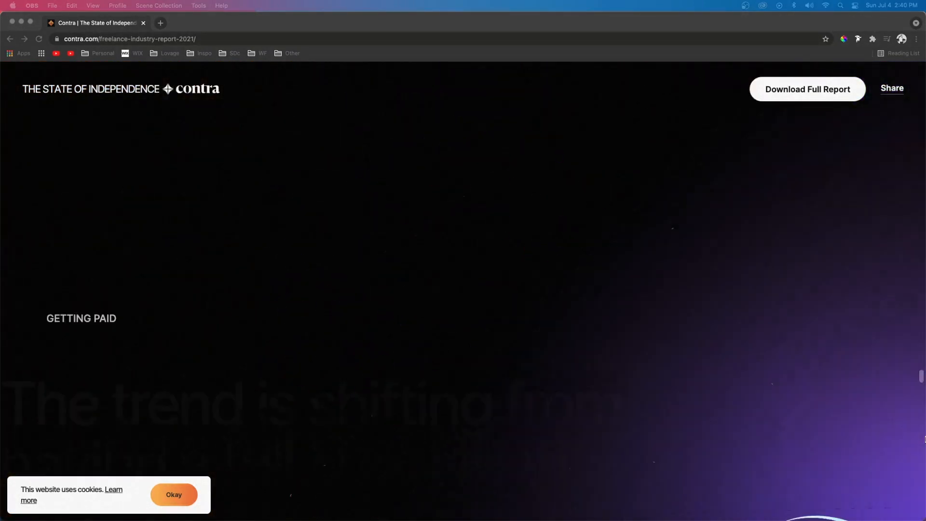
{"action": "scroll", "scroll_direction": "down", "scroll_amount": 3}
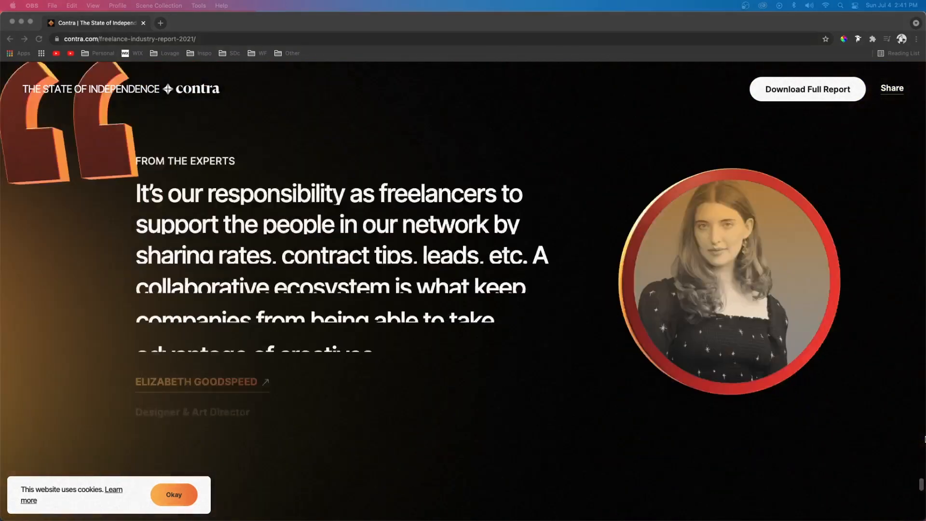
{"action": "scroll", "scroll_direction": "down", "scroll_amount": 3}
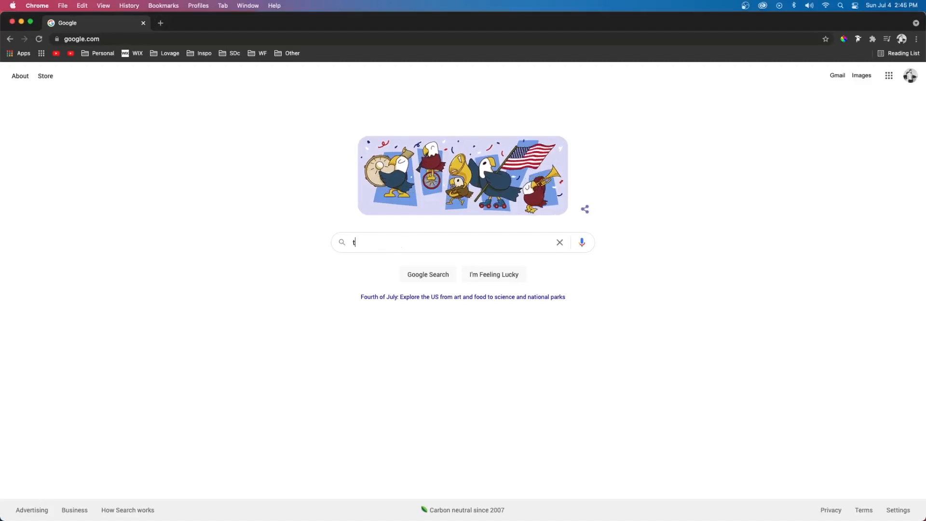
- Search Google for 'top 5 best places to eat in miami' and open Time Out's article
{"action": "type", "text": "op 5 best placed to"}
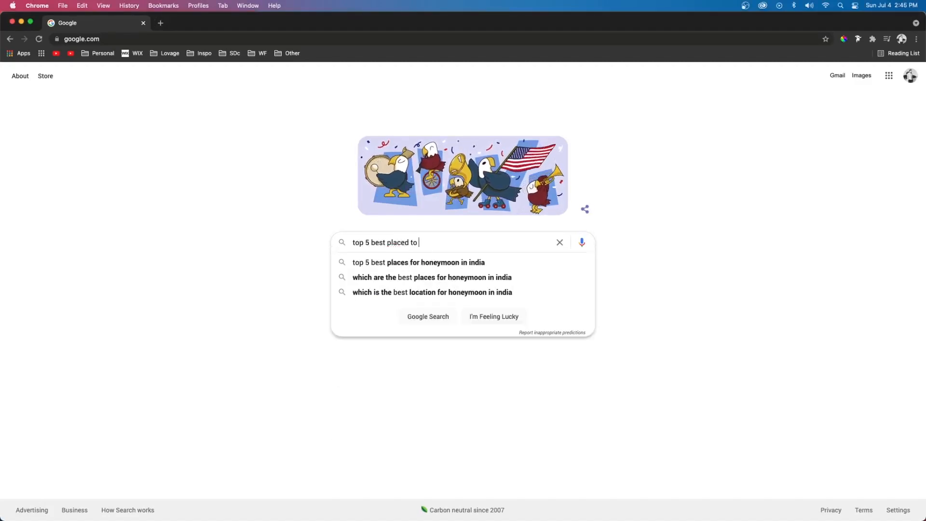
{"action": "type", "text": "eat in miami"}
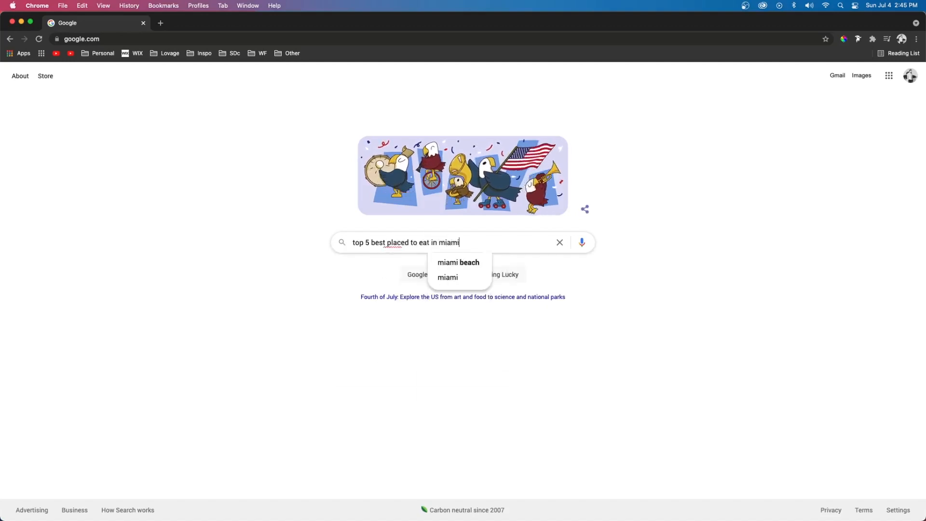
{"action": "key", "text": "Enter"}
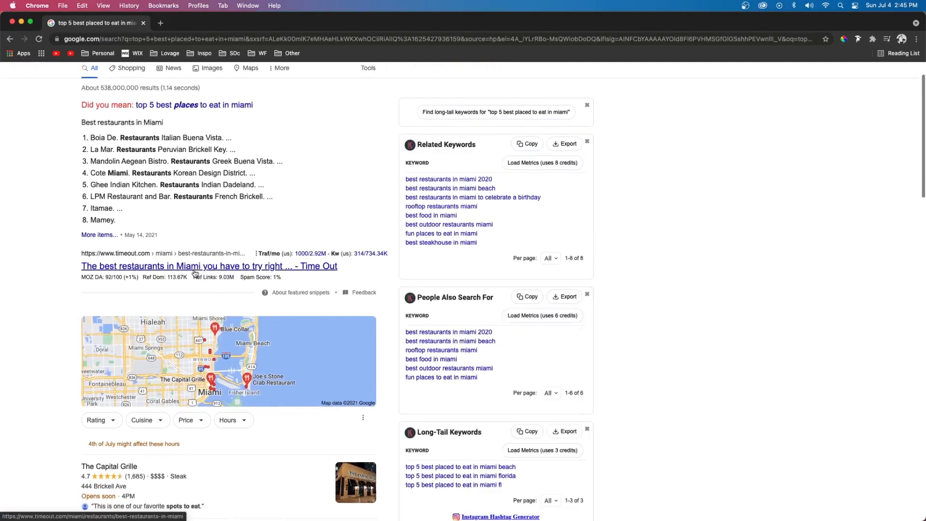
{"action": "left_click", "coordinate": [195, 266]}
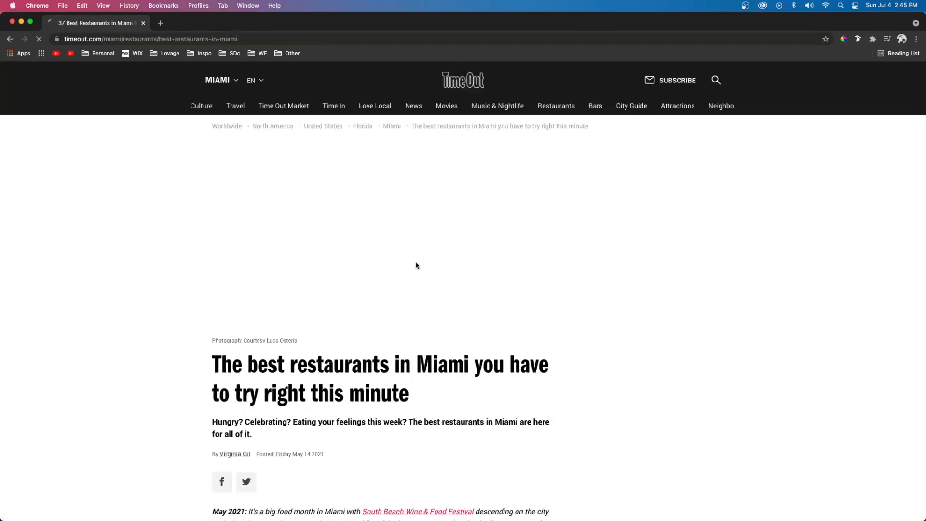
- Scroll Time Out's best Miami restaurants list down to entry 17
{"action": "scroll", "scroll_direction": "down", "scroll_amount": 3}
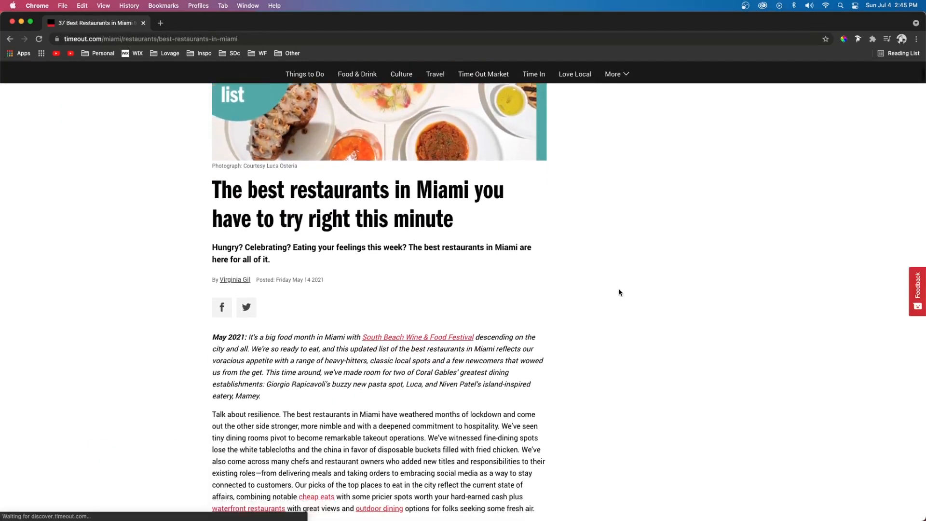
{"action": "scroll", "scroll_direction": "down", "scroll_amount": 3}
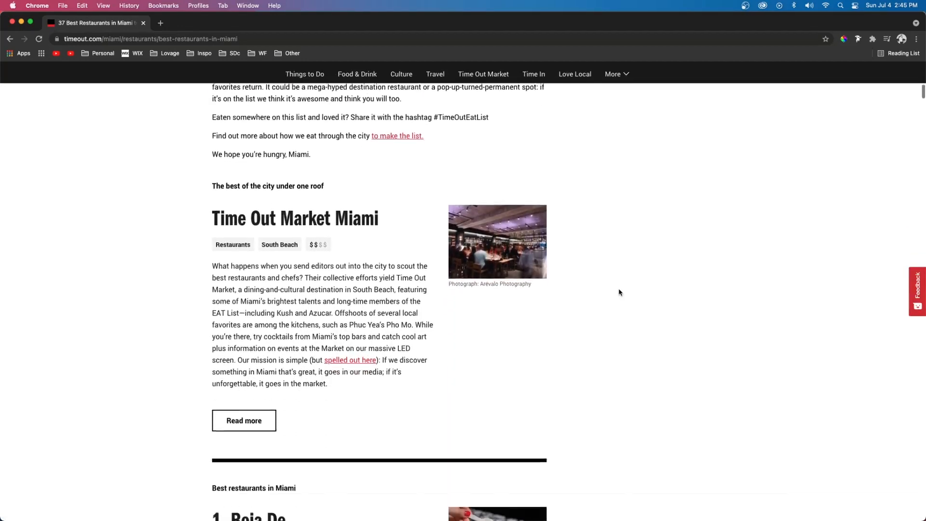
{"action": "scroll", "scroll_direction": "down", "scroll_amount": 3}
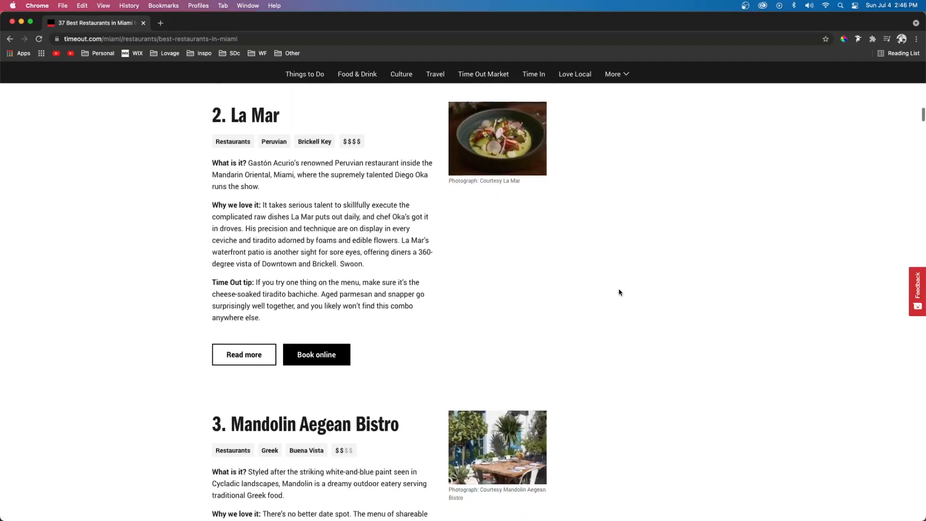
{"action": "scroll", "scroll_direction": "down", "scroll_amount": 3}
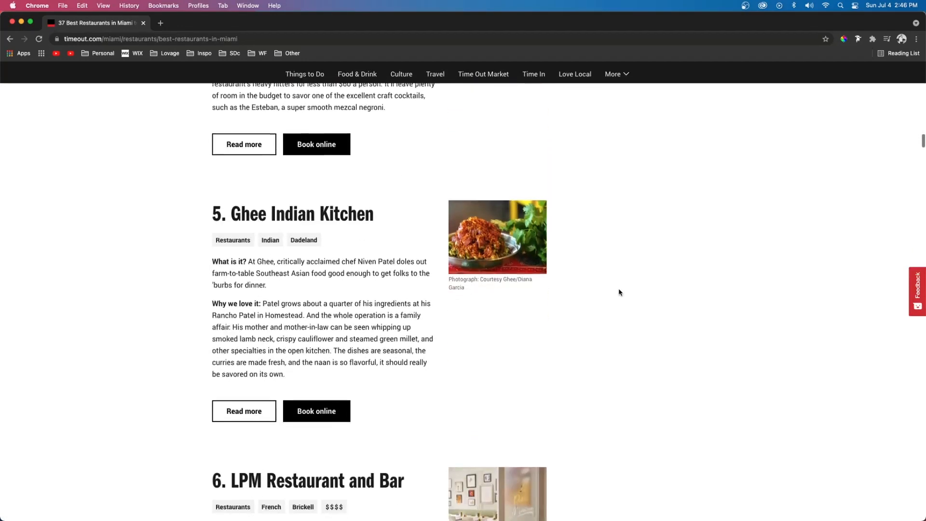
{"action": "scroll", "scroll_direction": "down", "scroll_amount": 3}
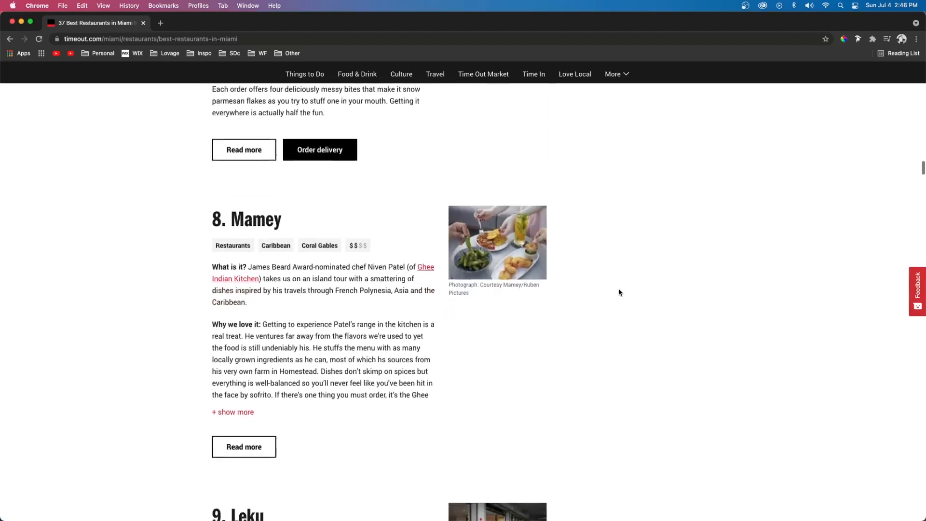
{"action": "scroll", "scroll_direction": "down", "scroll_amount": 3}
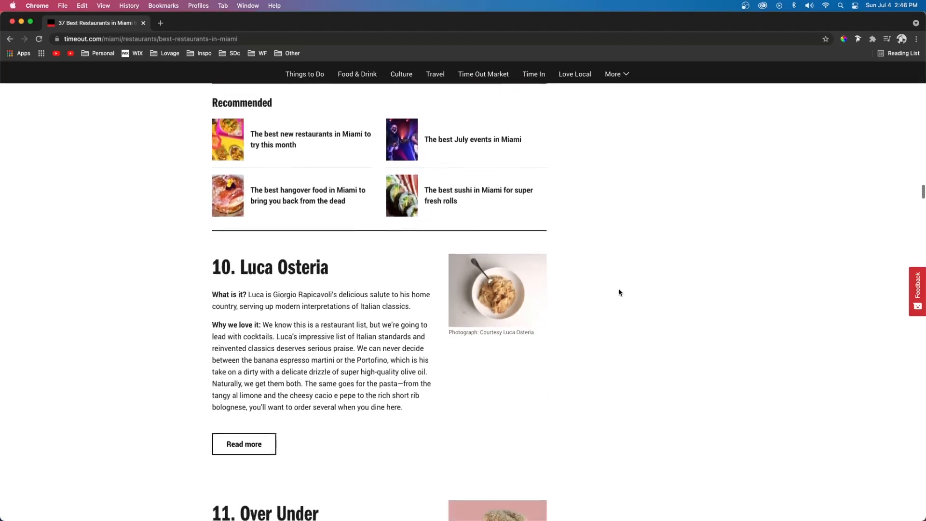
{"action": "scroll", "scroll_direction": "down", "scroll_amount": 3}
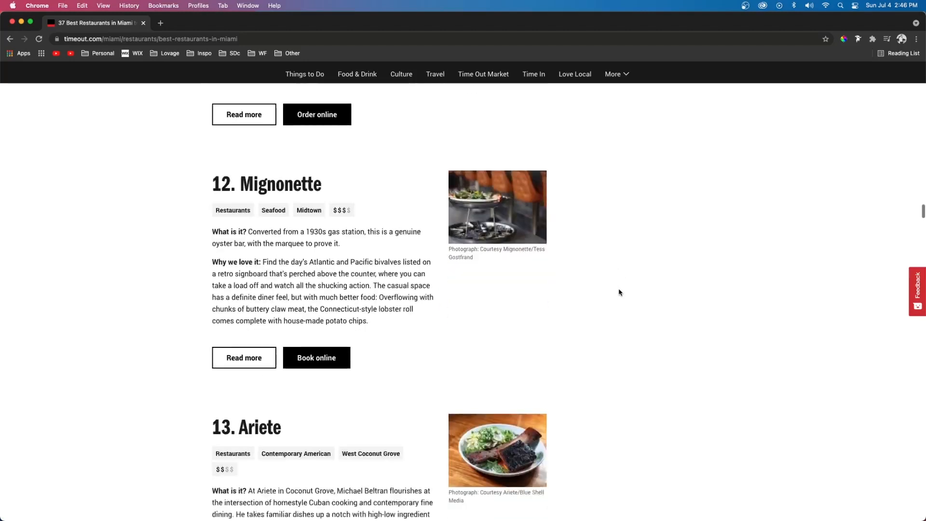
{"action": "scroll", "scroll_direction": "down", "scroll_amount": 3}
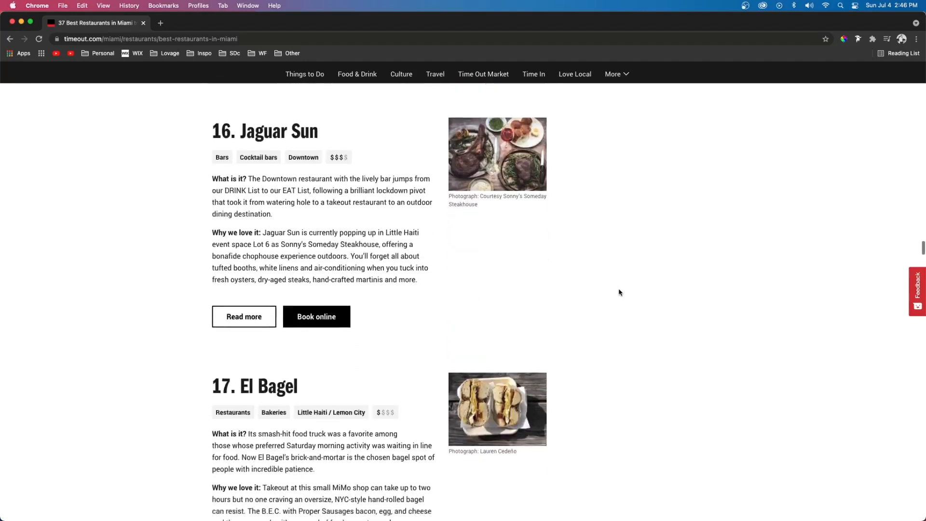
{"action": "scroll", "scroll_direction": "down", "scroll_amount": 3}
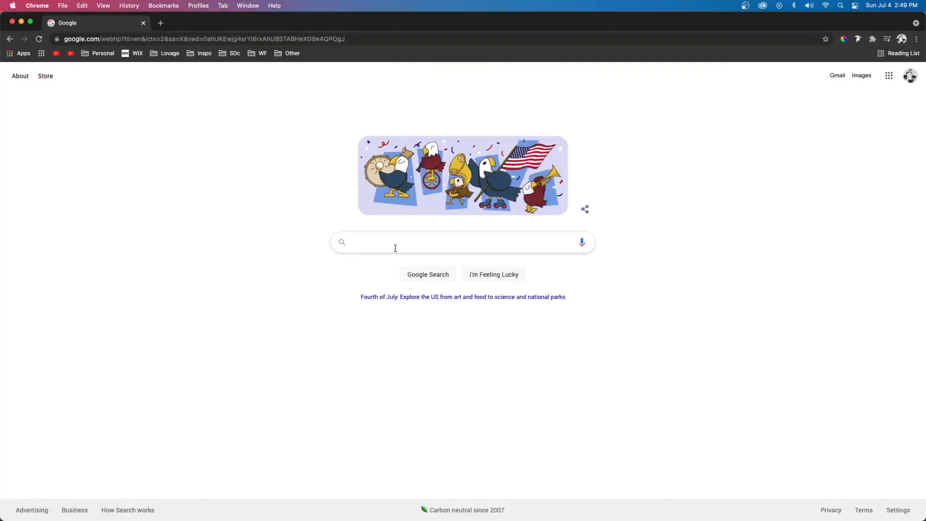
{"action": "type", "text": "wedding invitations"}
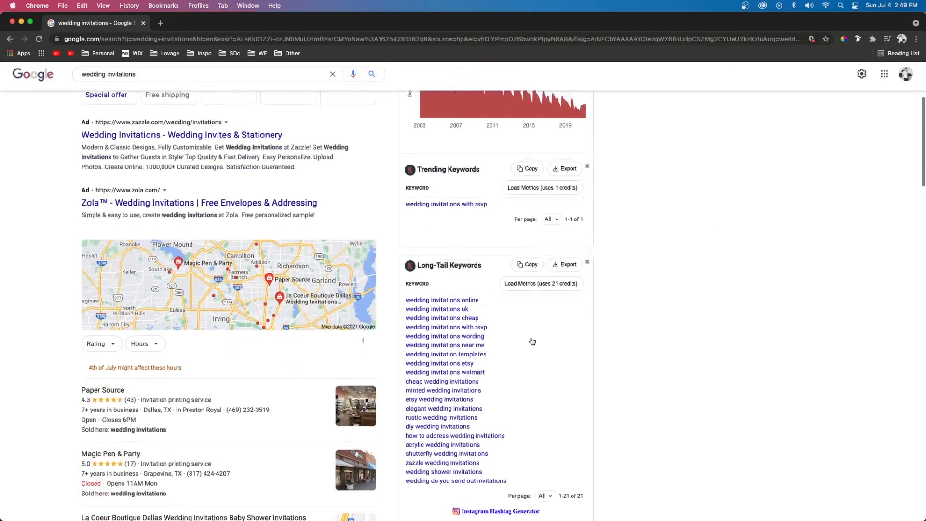
{"action": "scroll", "scroll_direction": "down", "scroll_amount": 3}
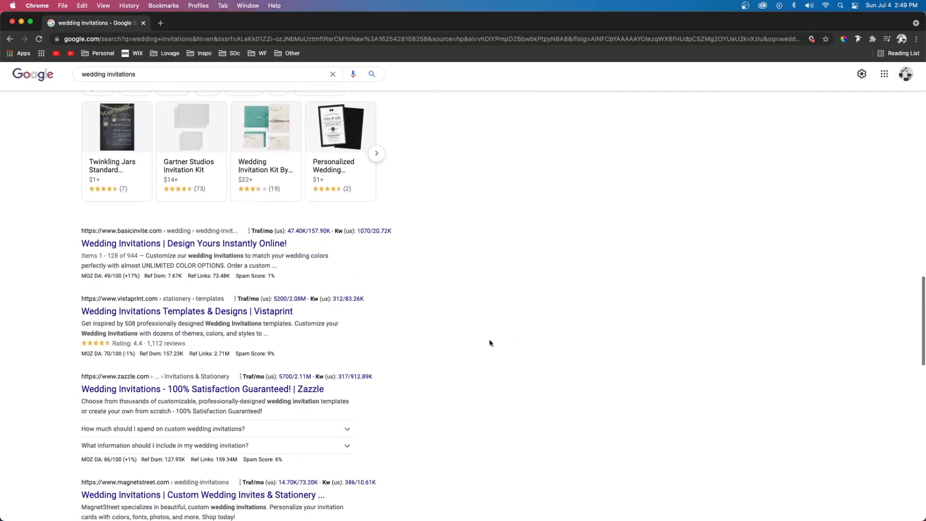
{"action": "scroll", "scroll_direction": "down", "scroll_amount": 3}
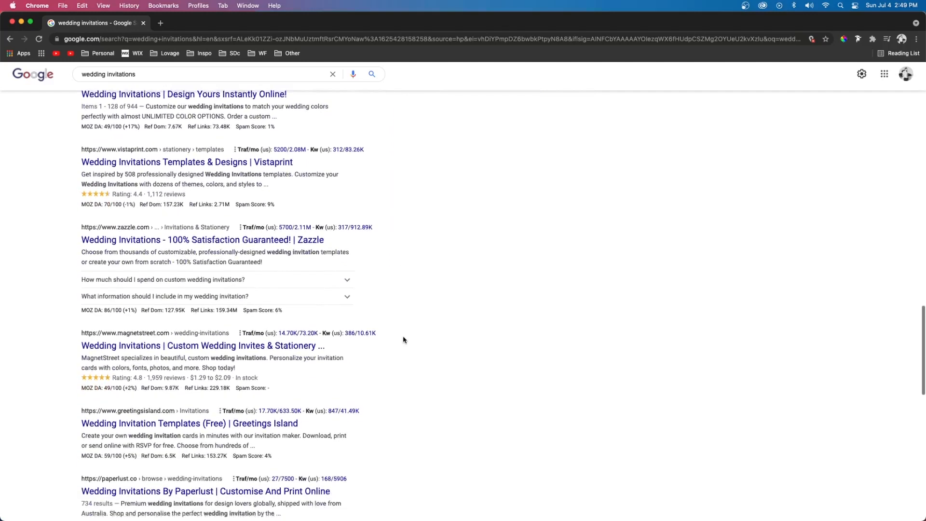
{"action": "scroll", "scroll_direction": "down", "scroll_amount": 3}
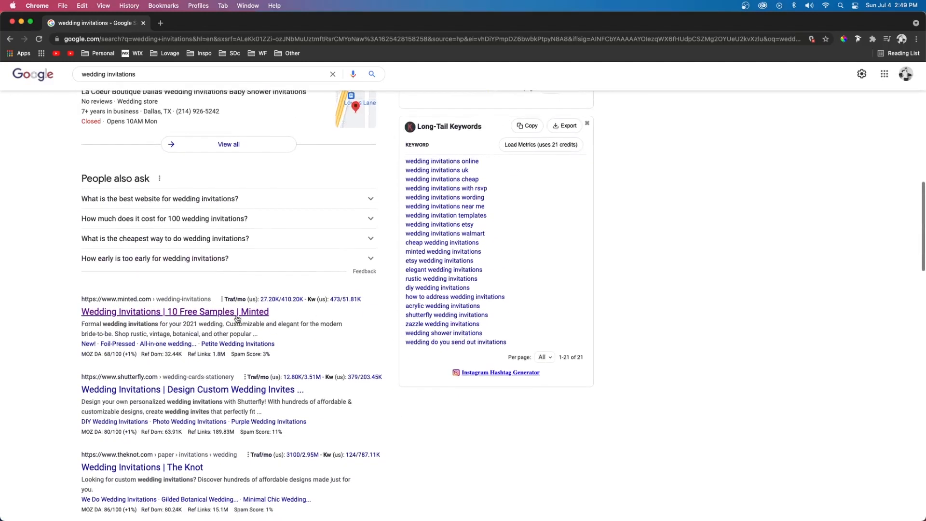
{"action": "left_click", "coordinate": [174, 312]}
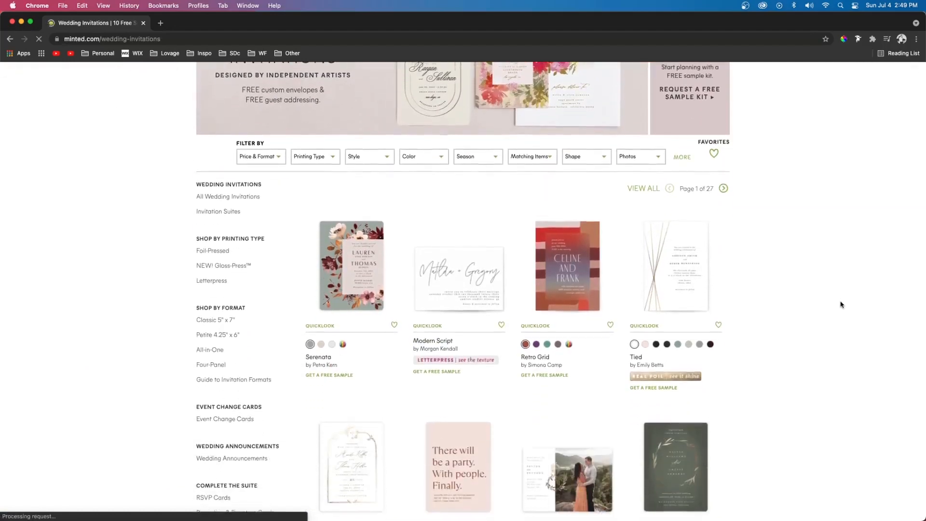
{"action": "scroll", "scroll_direction": "down", "scroll_amount": 3}
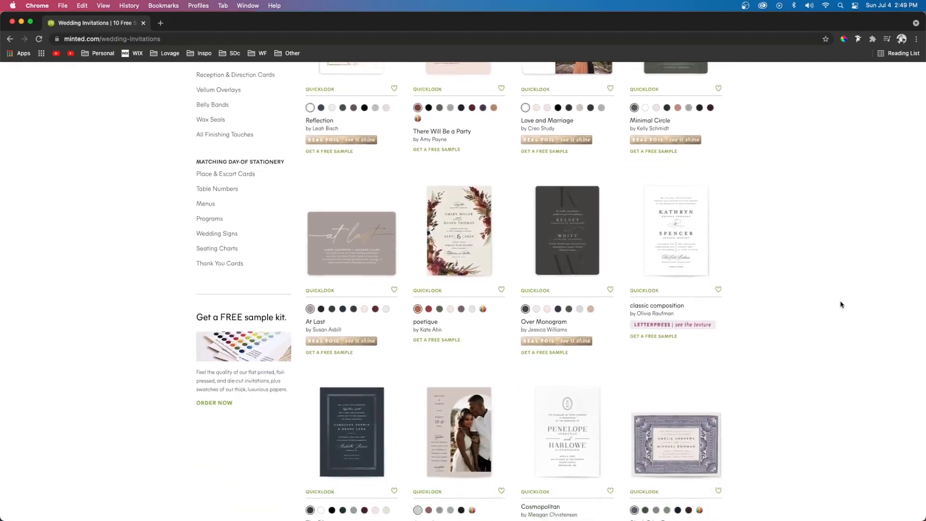
{"action": "scroll", "scroll_direction": "down", "scroll_amount": 3}
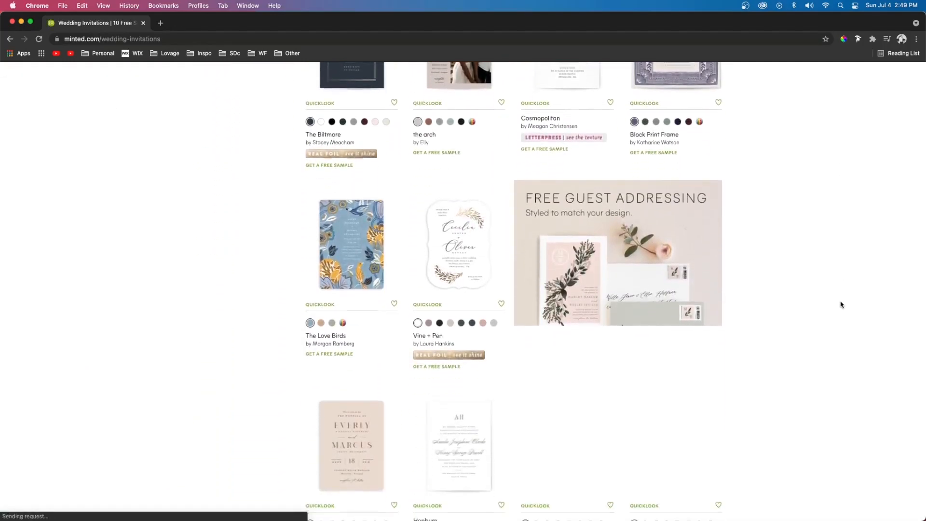
{"action": "scroll", "scroll_direction": "down", "scroll_amount": 3}
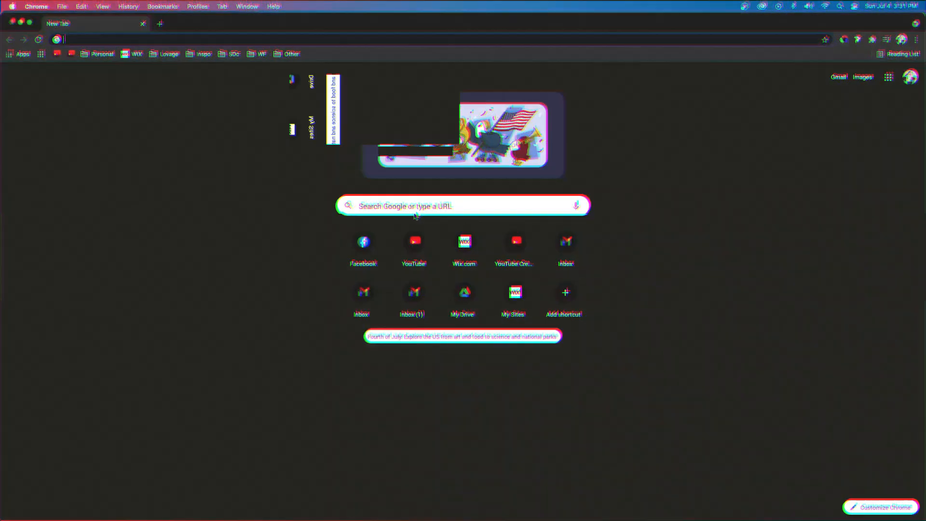
- Search 'Top 5 Wedding Invitation Themes' in a new tab and scroll the results
{"action": "type", "text": "Top 5 Wedding Invitation Themes"}
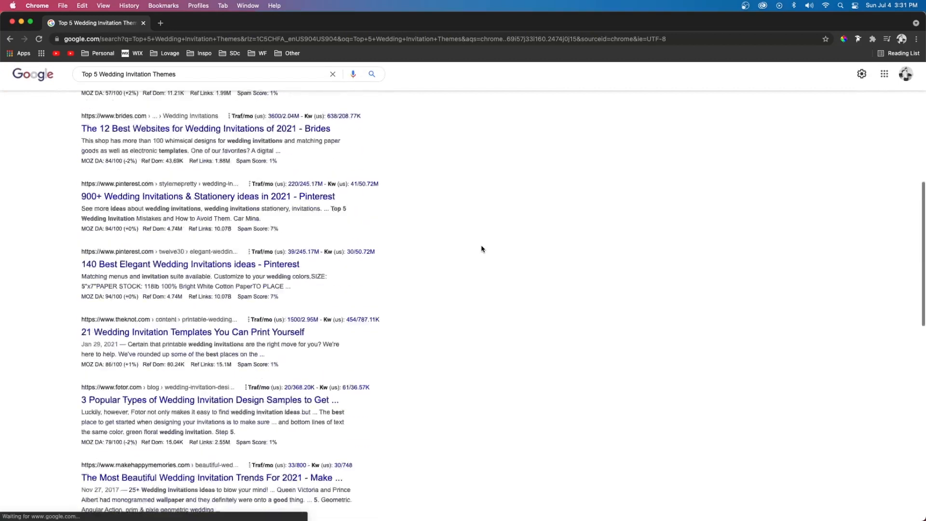
{"action": "scroll", "scroll_direction": "down", "scroll_amount": 3}
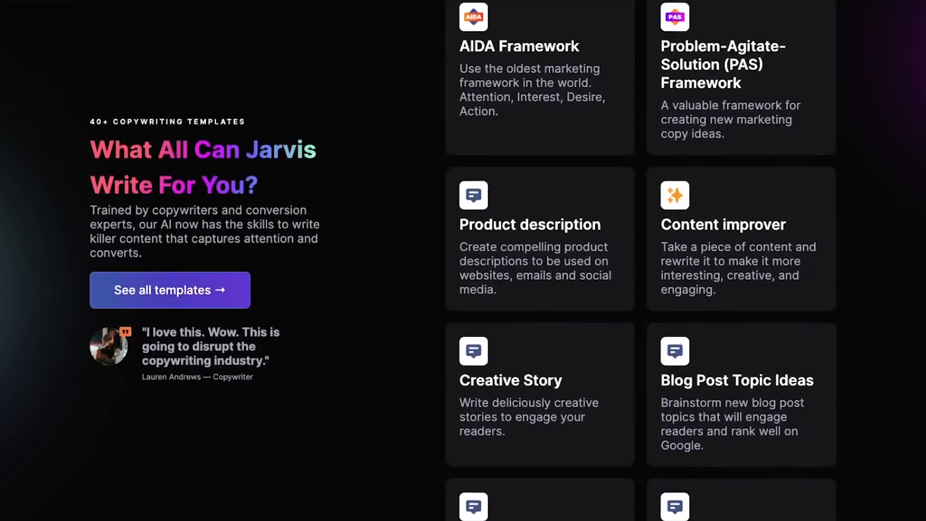
{"action": "scroll", "scroll_direction": "down", "scroll_amount": 3}
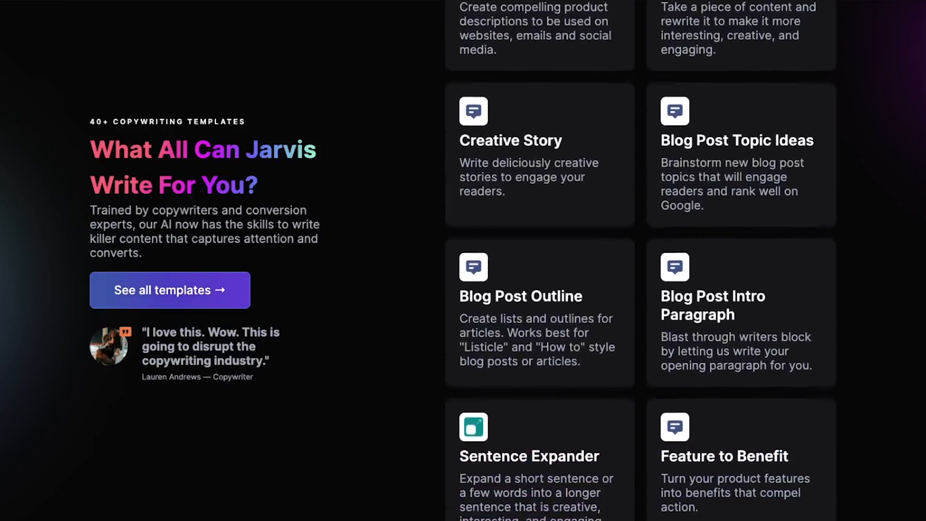
{"action": "scroll", "scroll_direction": "down", "scroll_amount": 3}
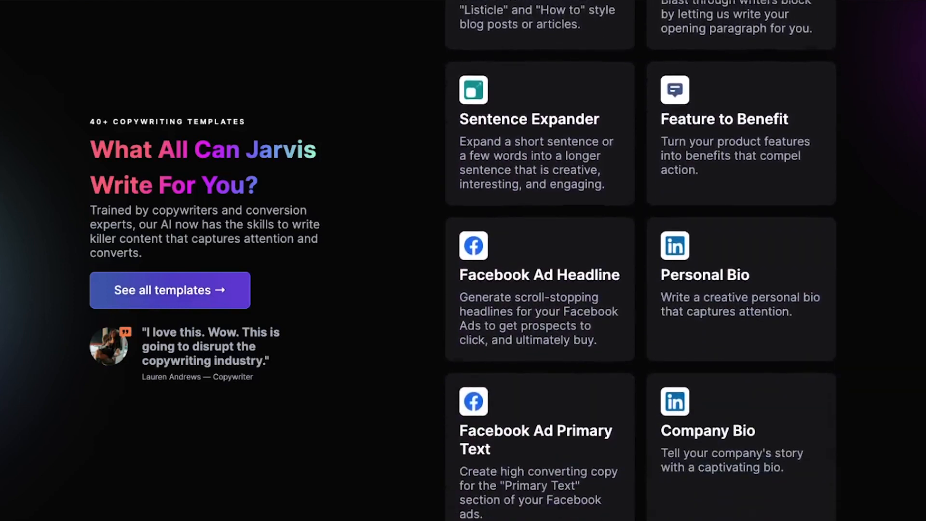
{"action": "scroll", "scroll_direction": "down", "scroll_amount": 3}
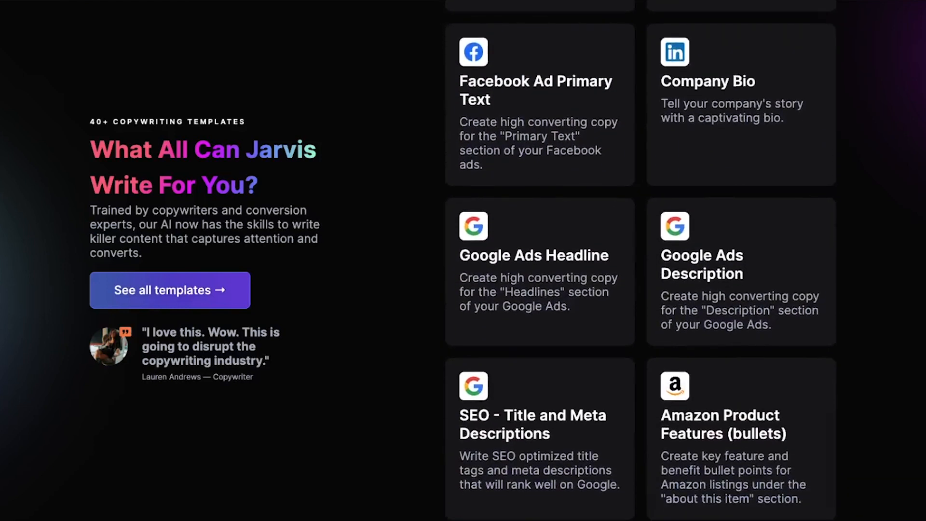
{"action": "scroll", "scroll_direction": "down", "scroll_amount": 3}
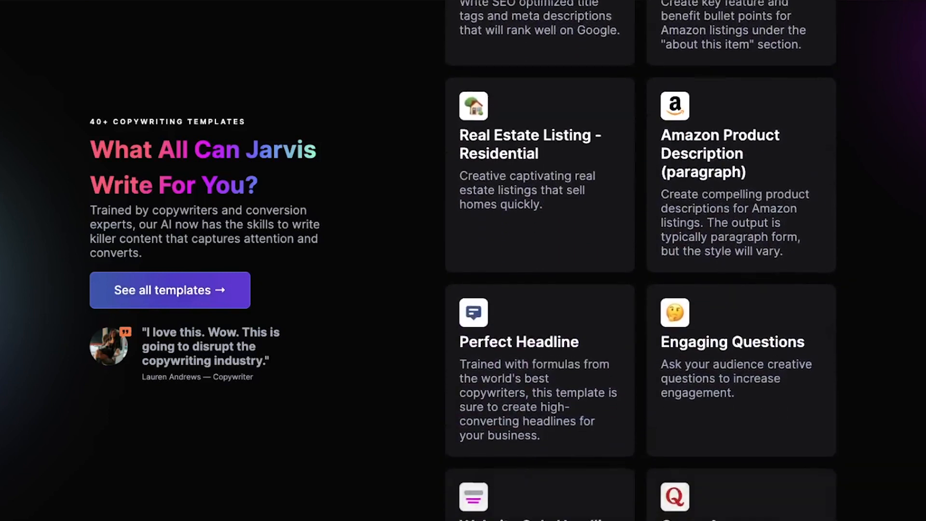
{"action": "scroll", "scroll_direction": "down", "scroll_amount": 3}
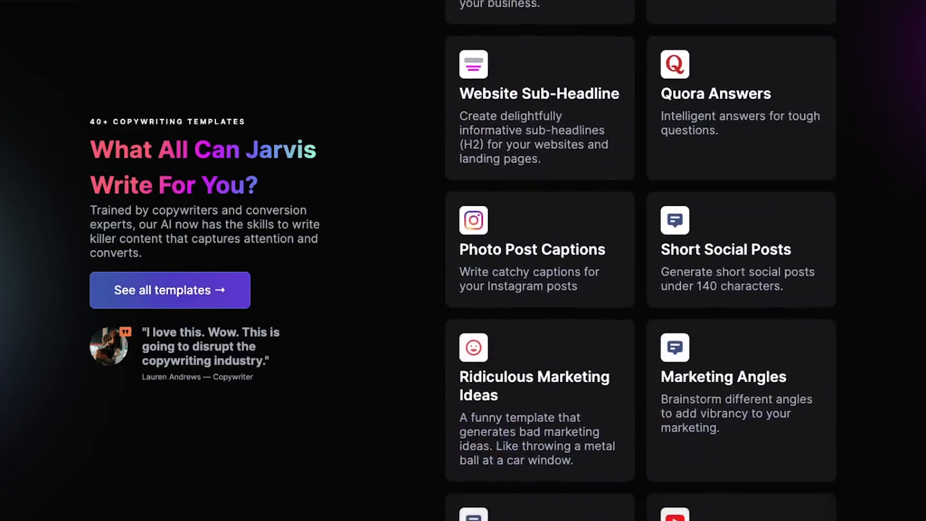
{"action": "scroll", "scroll_direction": "down", "scroll_amount": 3}
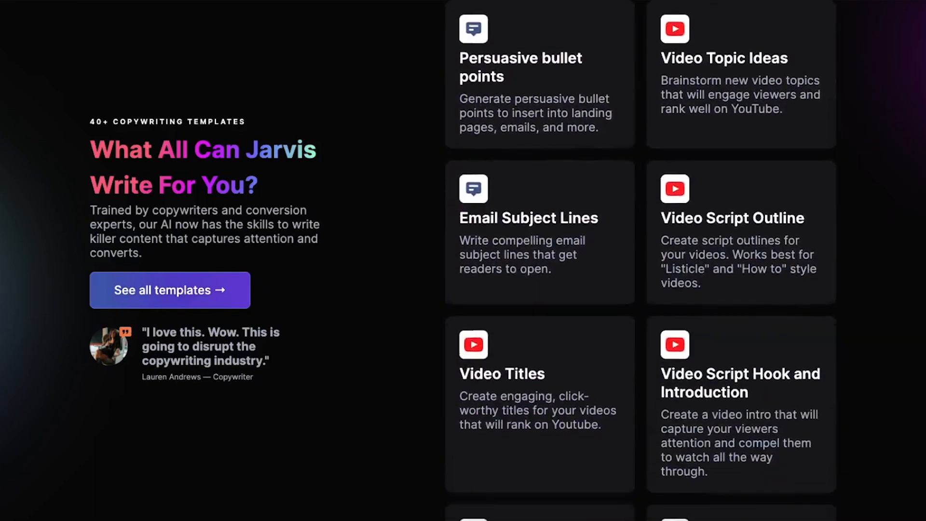
{"action": "scroll", "scroll_direction": "down", "scroll_amount": 3}
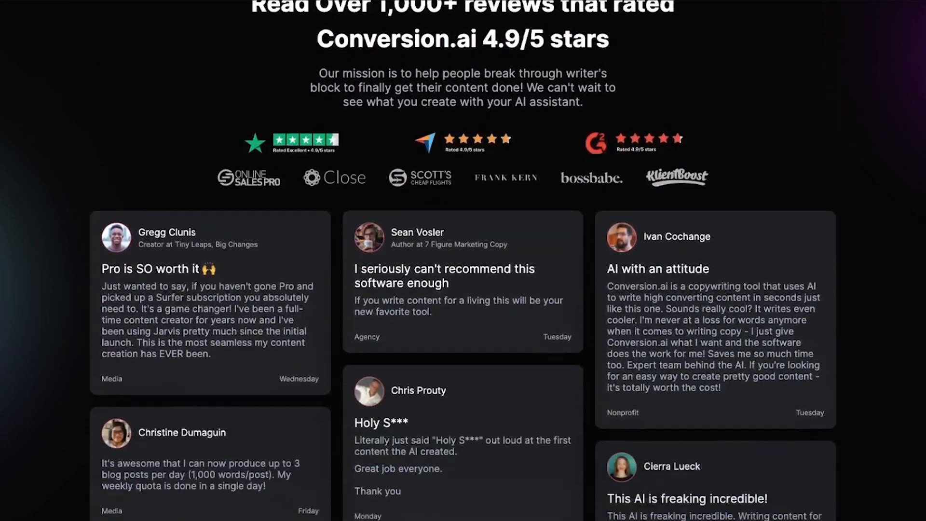
{"action": "scroll", "scroll_direction": "down", "scroll_amount": 3}
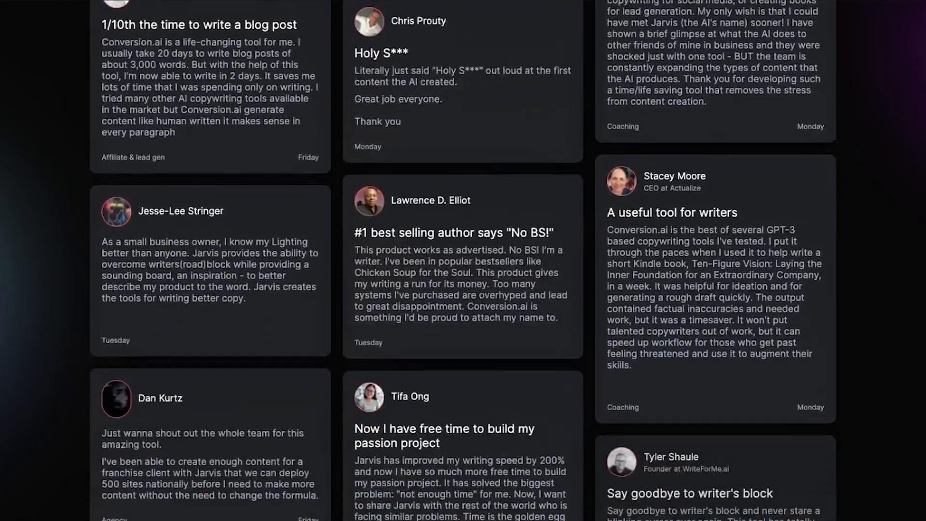
{"action": "scroll", "scroll_direction": "down", "scroll_amount": 3}
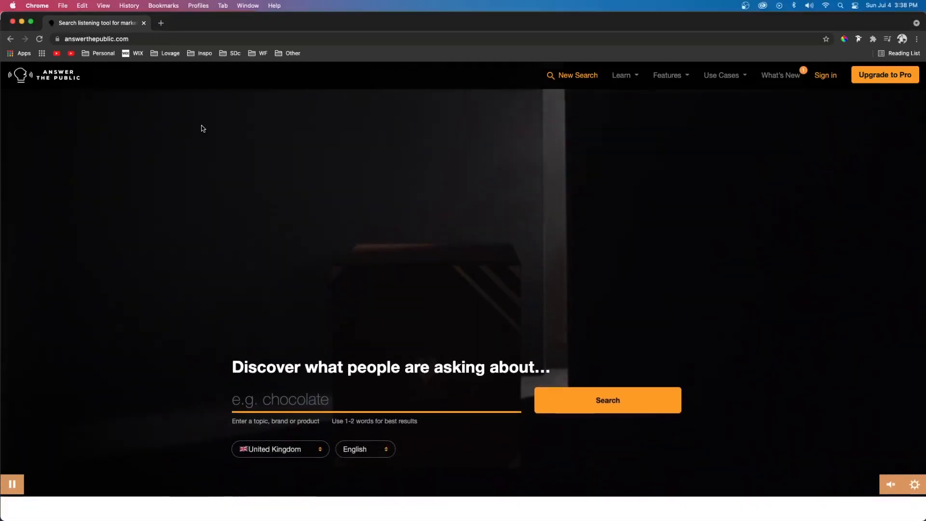
- Run an Answer the Public search for 'wedding invitations' with country set to United States
{"action": "left_click", "coordinate": [280, 449]}
{"action": "type", "text": "wedding invitations"}
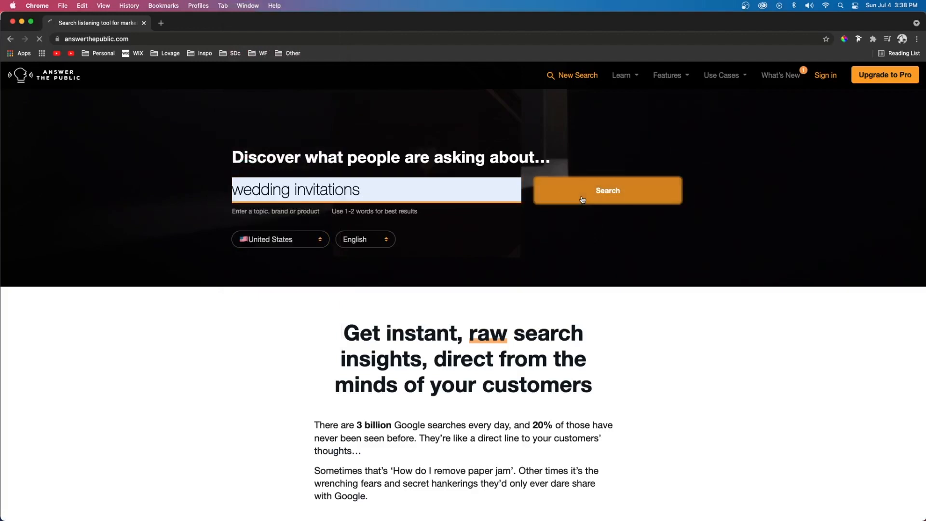
{"action": "left_click", "coordinate": [607, 190]}
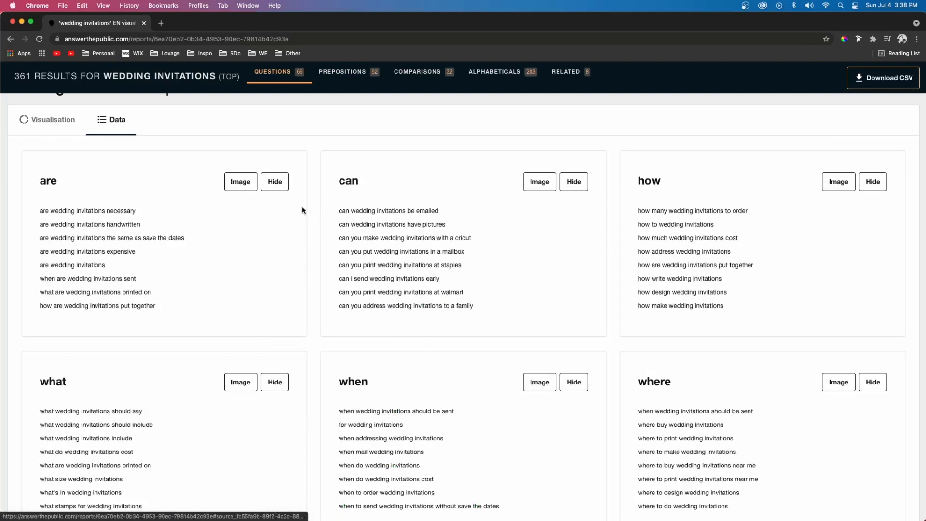
- Scroll the questions, then browse the Prepositions, Comparisons and alphabetical Related lists
{"action": "scroll", "scroll_direction": "down", "scroll_amount": 3}
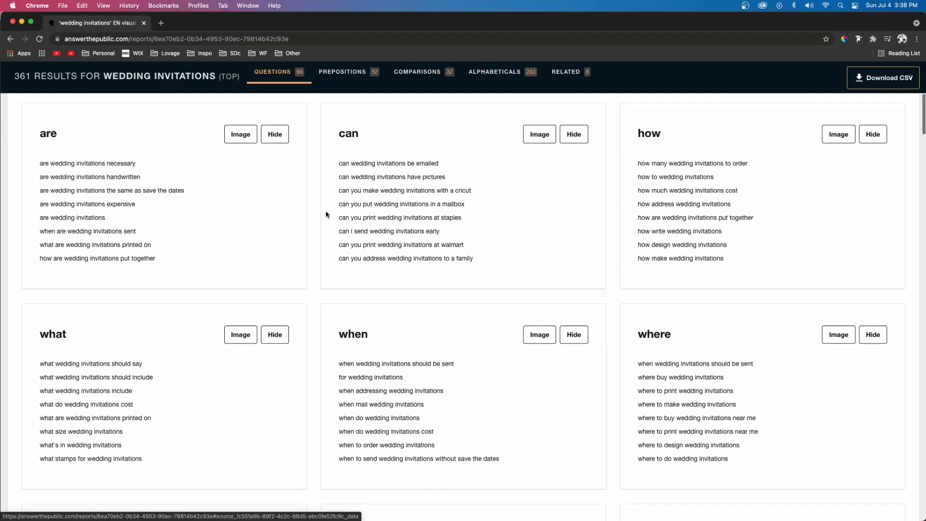
{"action": "scroll", "scroll_direction": "down", "scroll_amount": 3}
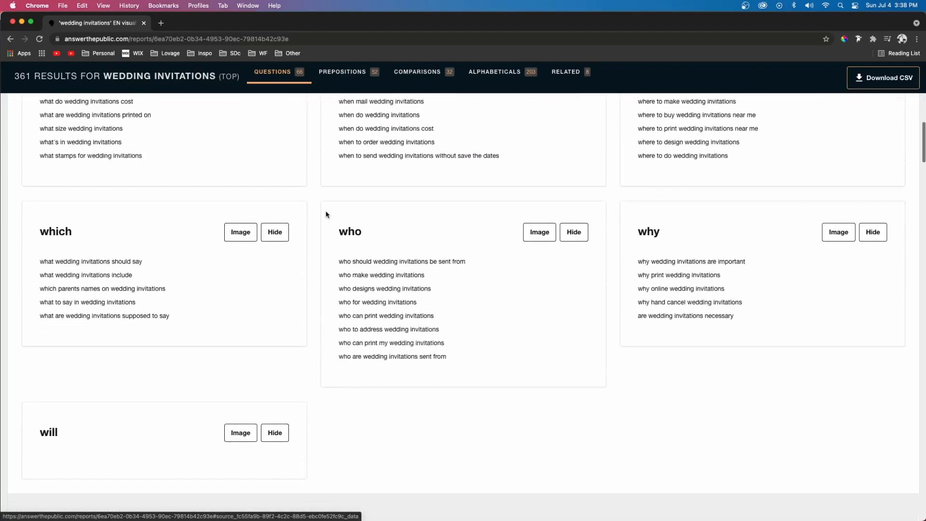
{"action": "left_click", "coordinate": [342, 72]}
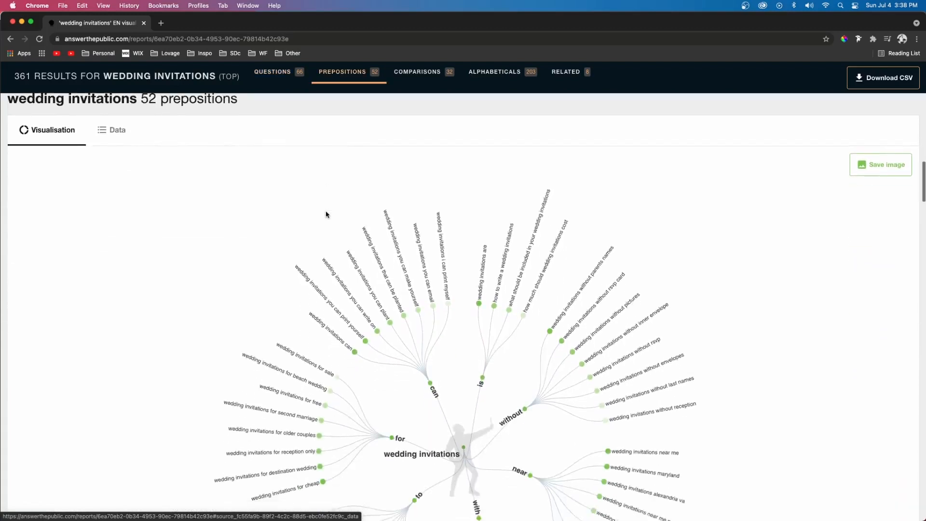
{"action": "left_click", "coordinate": [416, 71]}
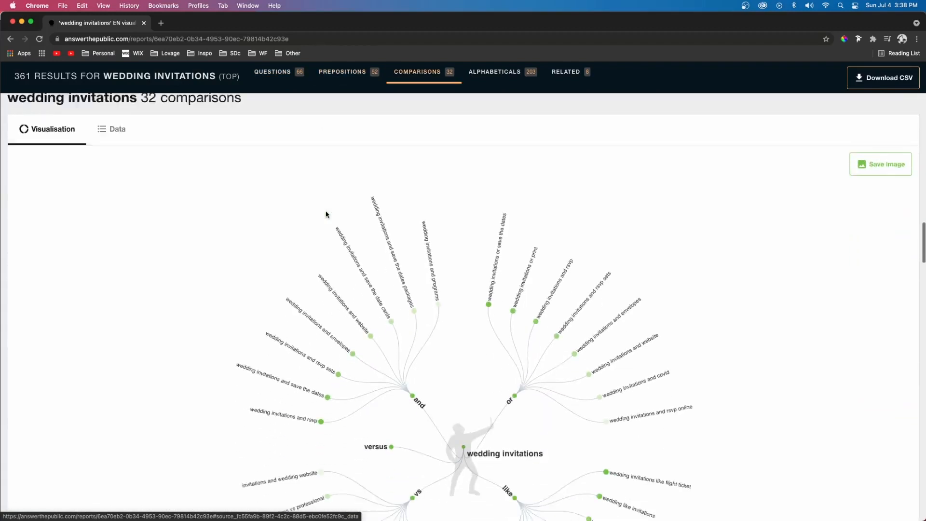
{"action": "left_click", "coordinate": [566, 72]}
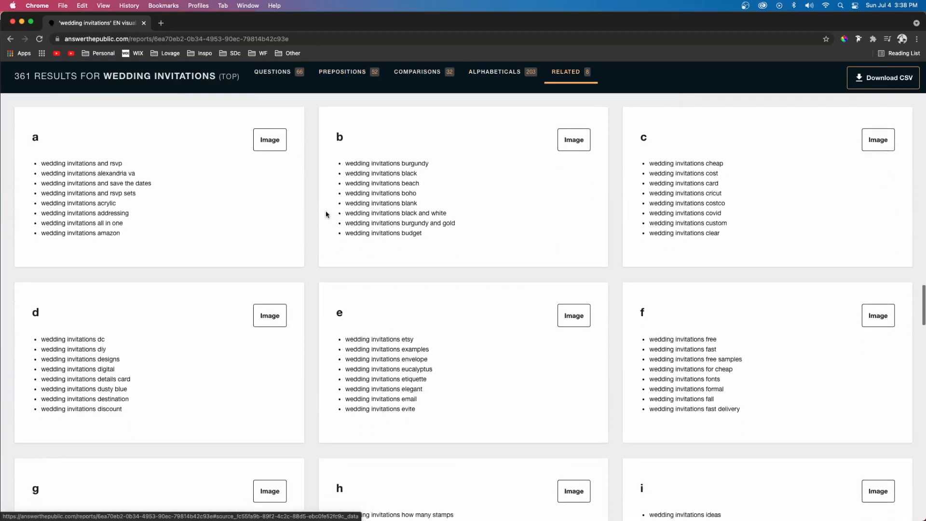
{"action": "scroll", "scroll_direction": "down", "scroll_amount": 3}
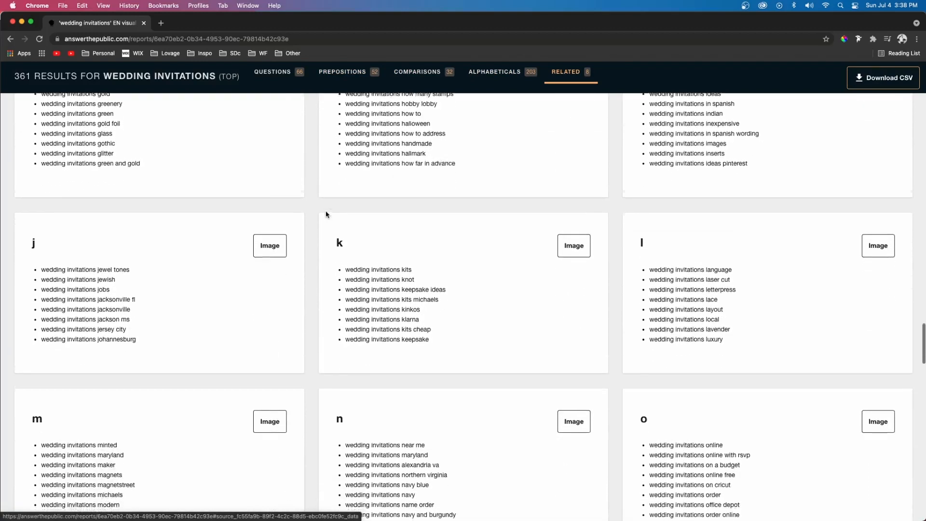
{"action": "scroll", "scroll_direction": "down", "scroll_amount": 3}
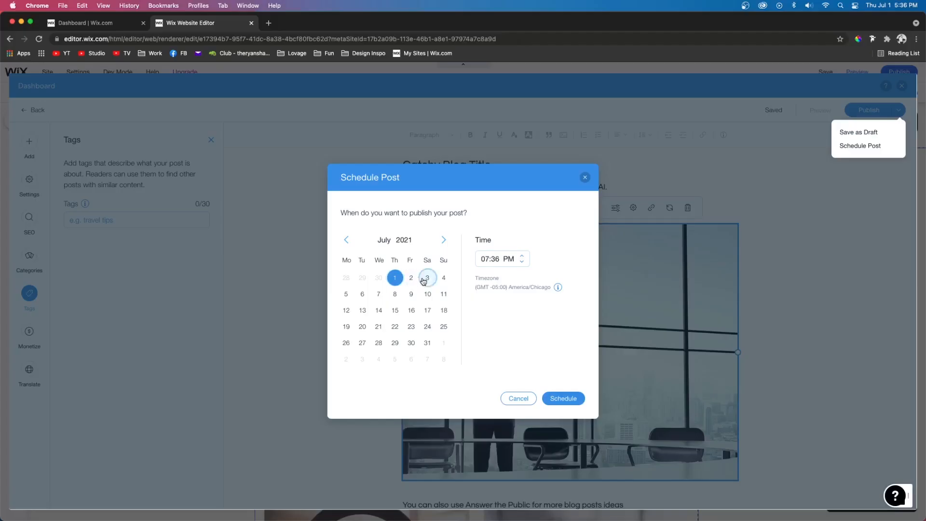
- Pick July 3 with an 08 AM time and confirm the schedule
{"action": "left_click", "coordinate": [427, 277]}
{"action": "type", "text": "08 AM"}
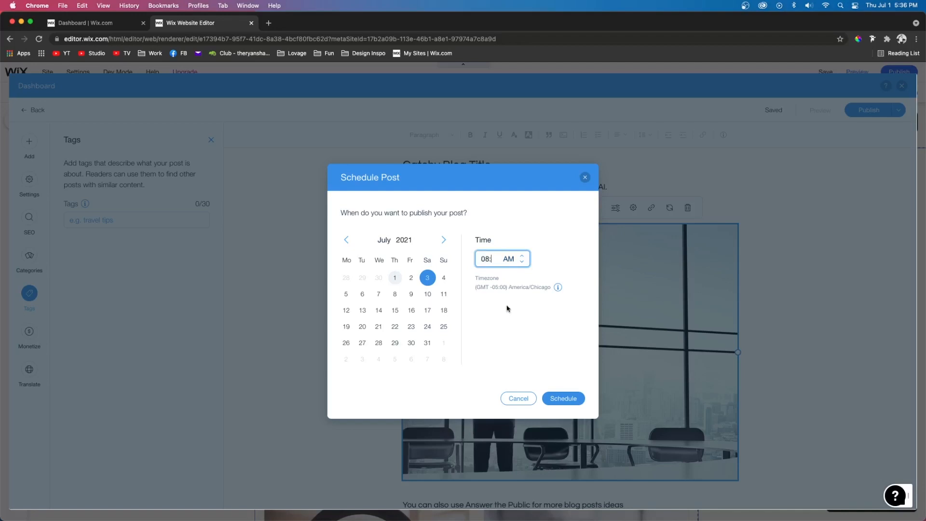
{"action": "left_click", "coordinate": [563, 398]}
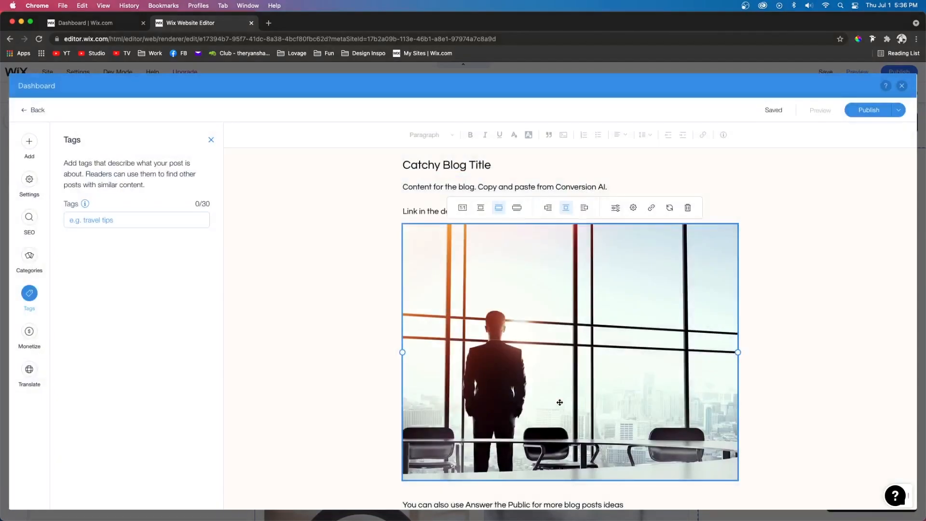
{"action": "mouse_move", "coordinate": [851, 149]}
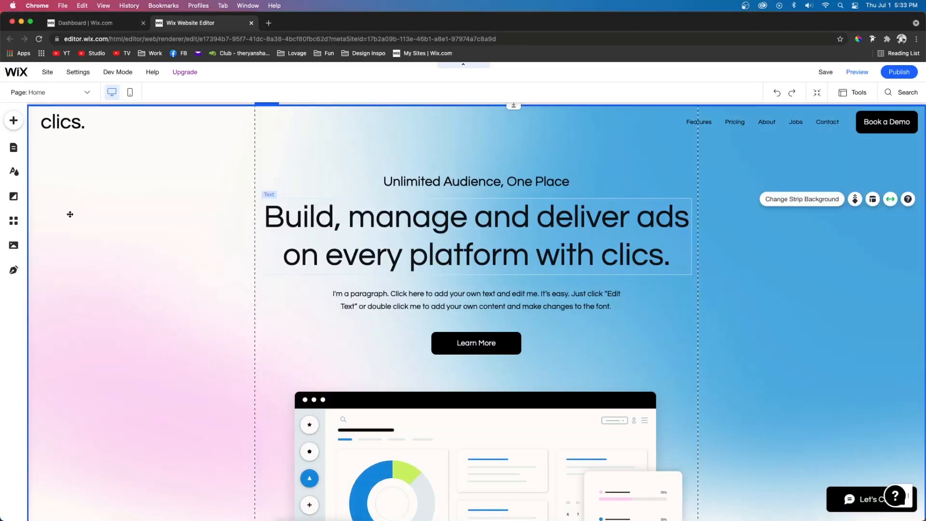
- Add a Blog element from the Add panel and start with the basic blog type
{"action": "left_click", "coordinate": [13, 121]}
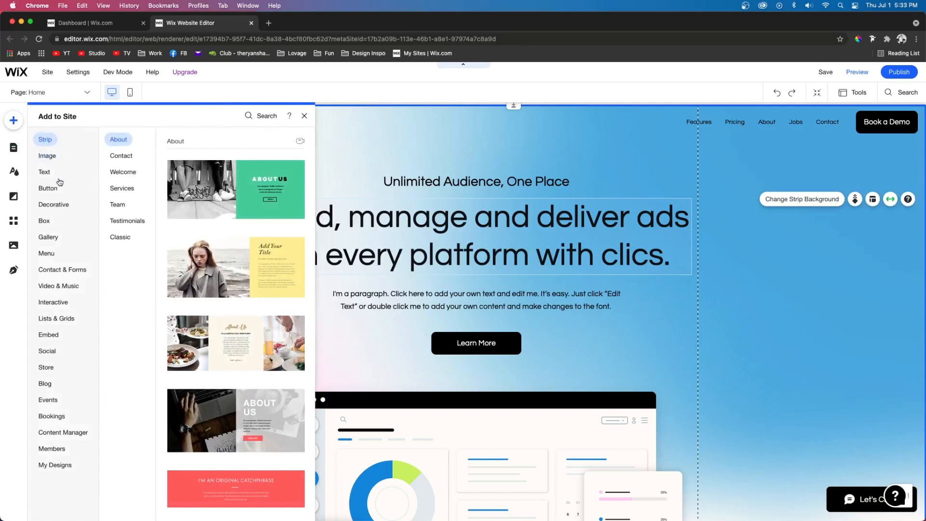
{"action": "left_click", "coordinate": [45, 384]}
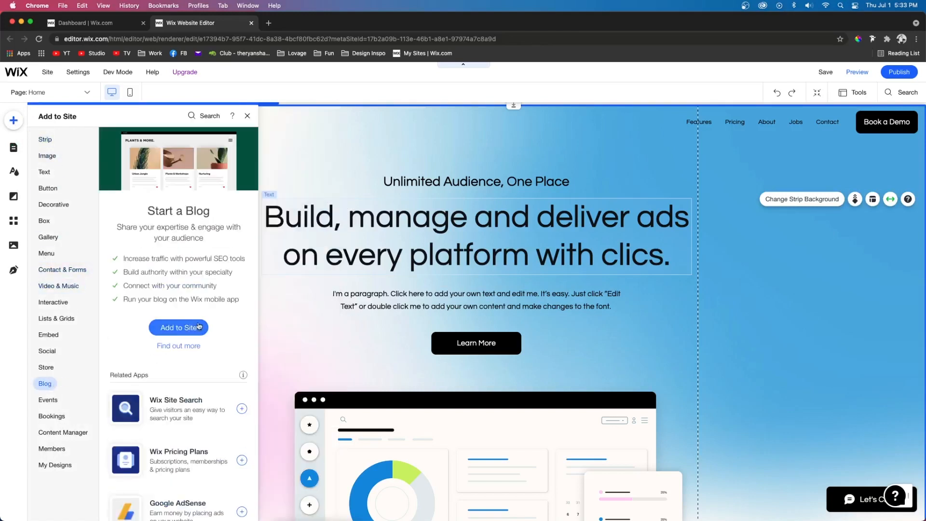
{"action": "left_click", "coordinate": [178, 327]}
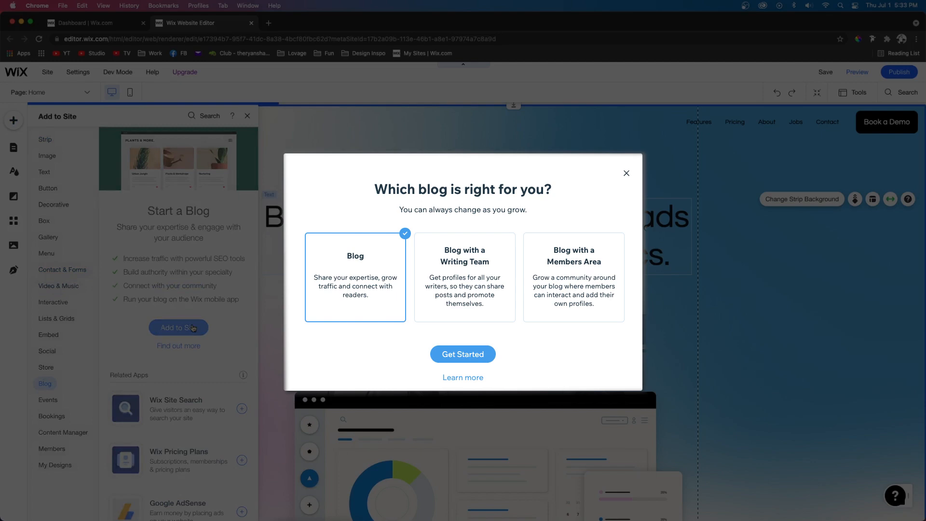
{"action": "left_click", "coordinate": [463, 354]}
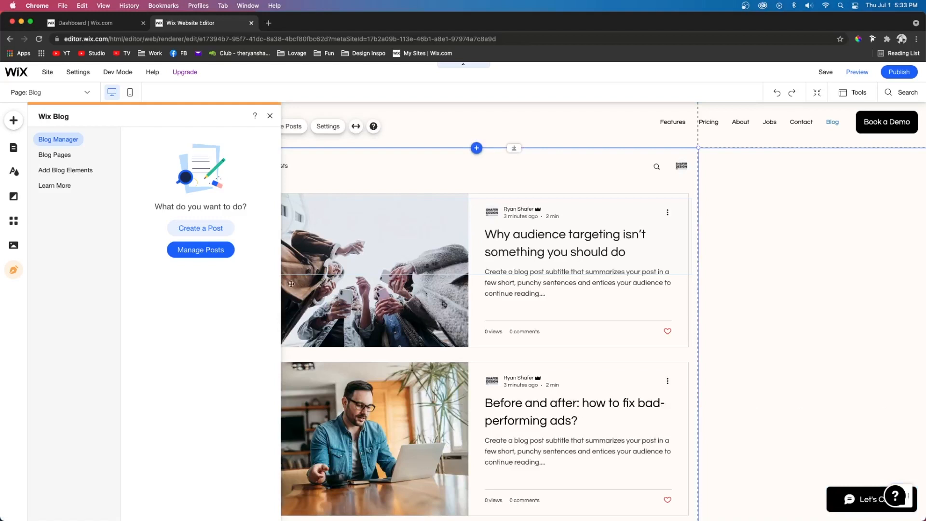
- Browse the Wix Blog panel's pages and help resources, then close it
{"action": "left_click", "coordinate": [55, 155]}
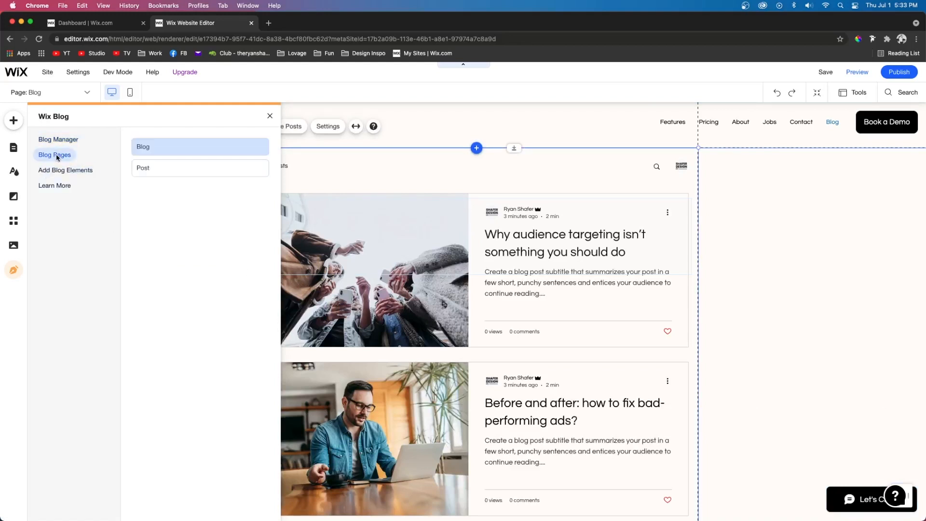
{"action": "left_click", "coordinate": [55, 185]}
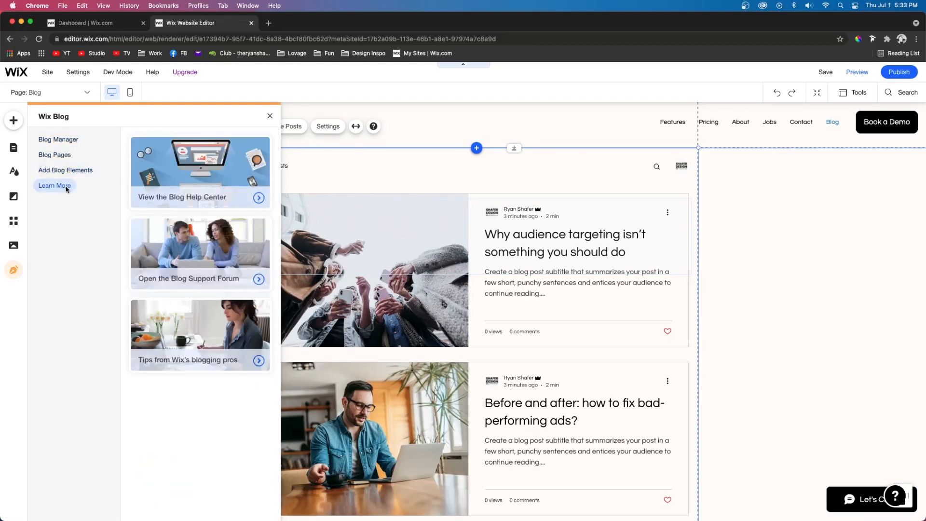
{"action": "left_click", "coordinate": [269, 116]}
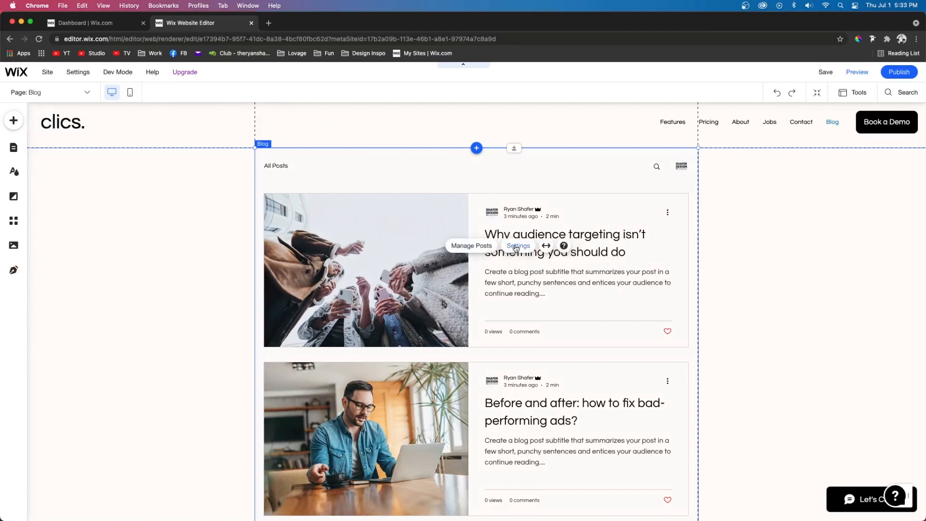
- Switch the blog feed's layout to Tiled in its settings
{"action": "left_click", "coordinate": [518, 246]}
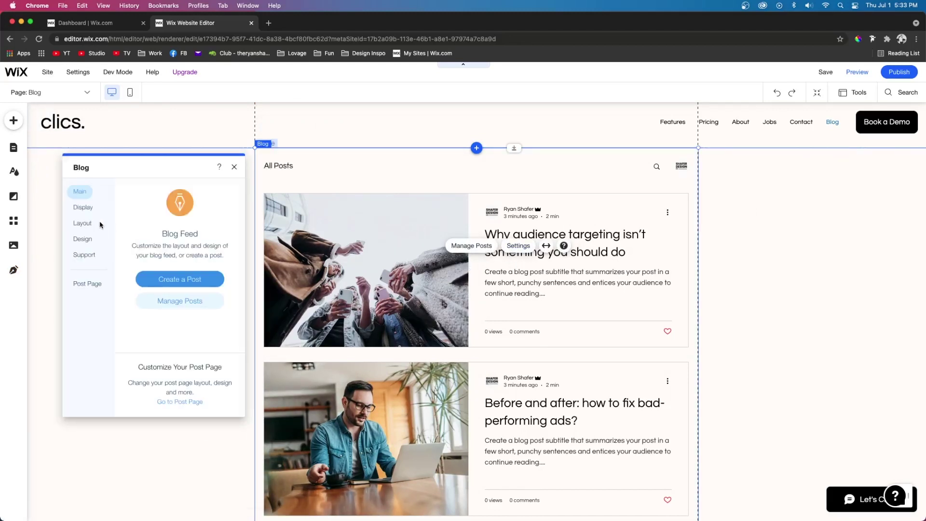
{"action": "left_click", "coordinate": [82, 207]}
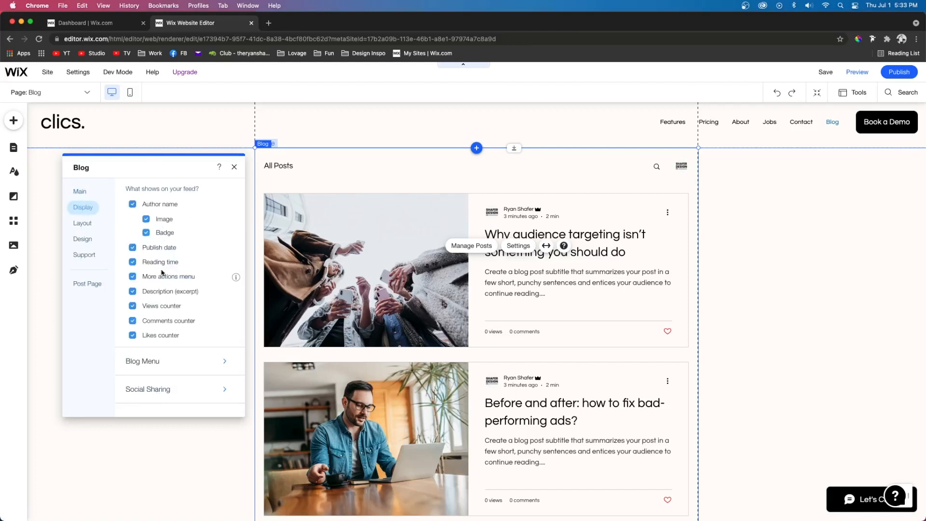
{"action": "left_click", "coordinate": [82, 224]}
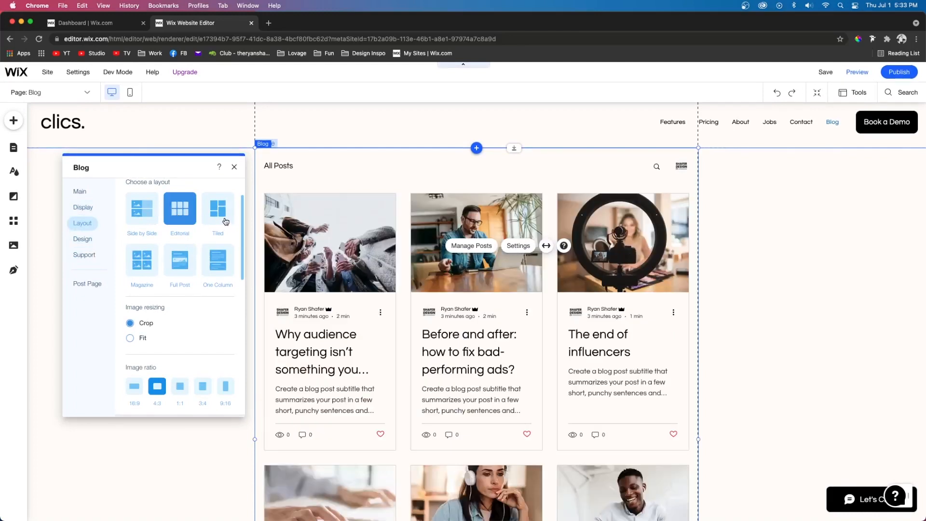
{"action": "left_click", "coordinate": [217, 208]}
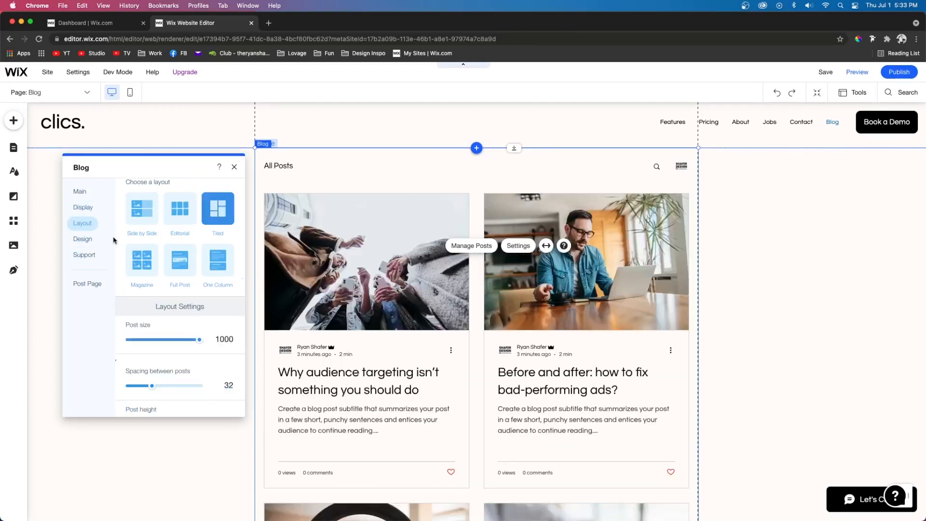
- Open and close the Theme Manager, then start a new post from Manage Posts
{"action": "left_click", "coordinate": [82, 238]}
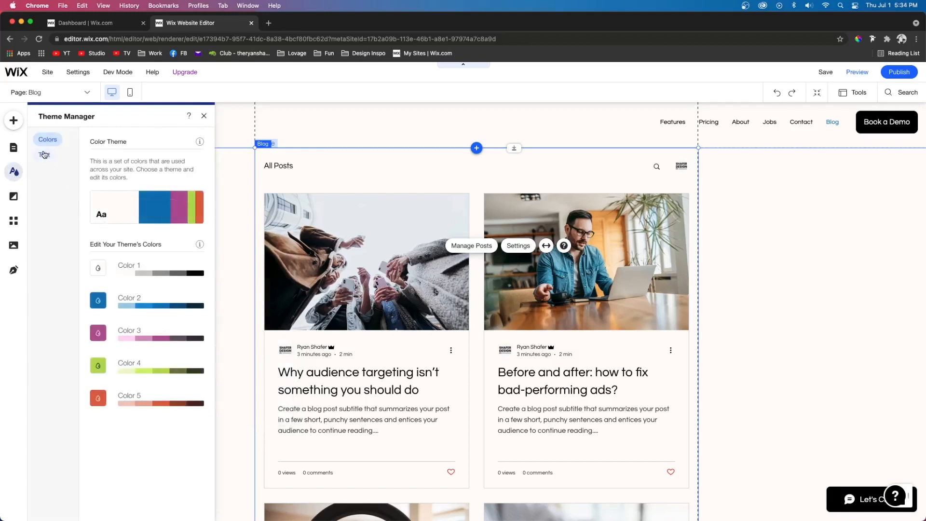
{"action": "left_click", "coordinate": [44, 155]}
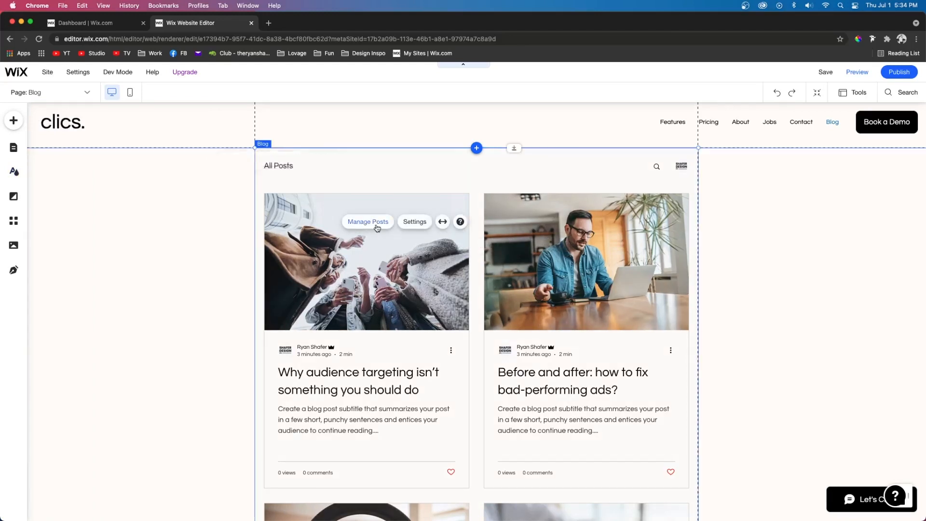
{"action": "left_click", "coordinate": [367, 222]}
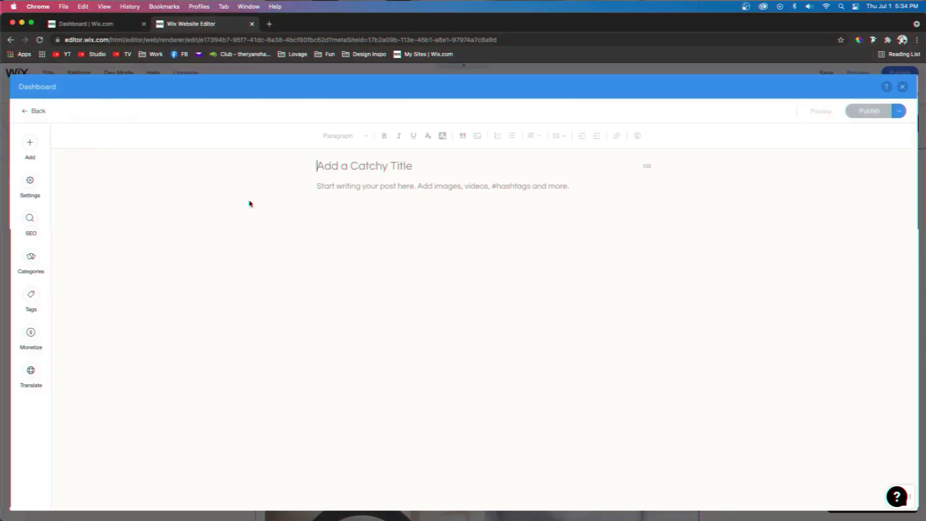
- Type body text about Conversion AI, 10,000 extra credits and Answer the Public ideas
{"action": "type", "text": "Content for th"}
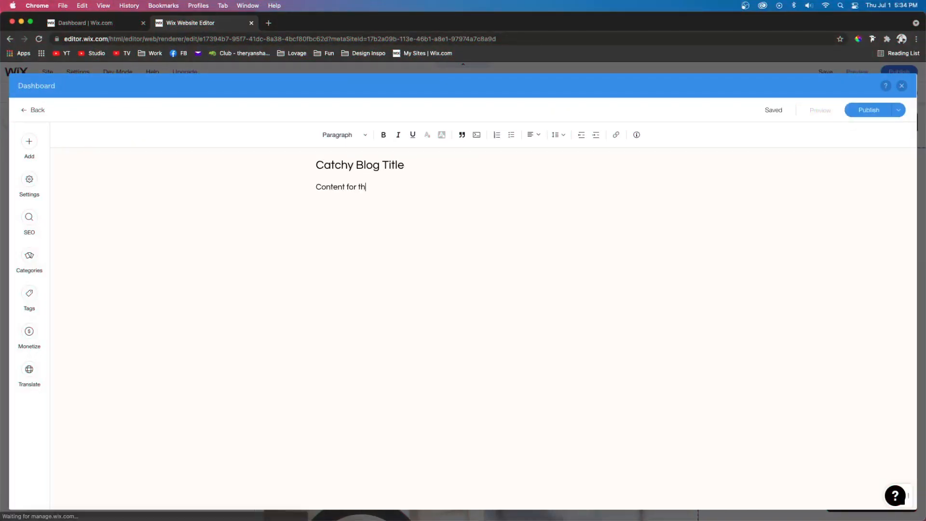
{"action": "type", "text": "e blog. Copy and paste from Conversion AI."}
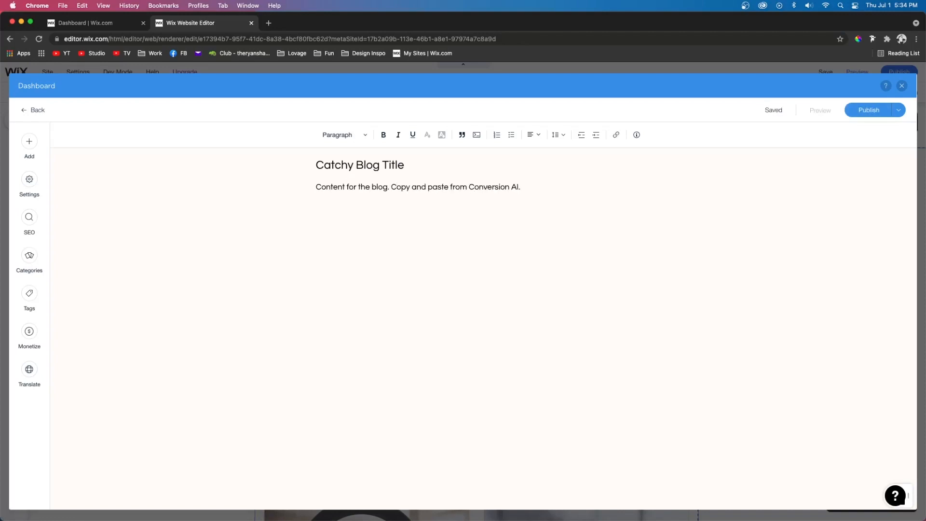
{"action": "type", "text": "Link in the description for 10,000 extra credits!"}
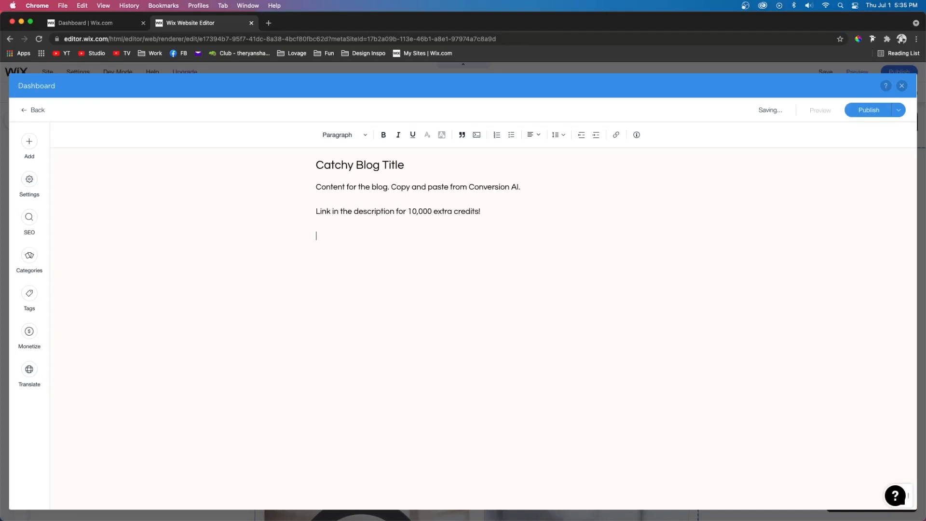
{"action": "type", "text": "You can also use Answer the Public for more blog posts idea"}
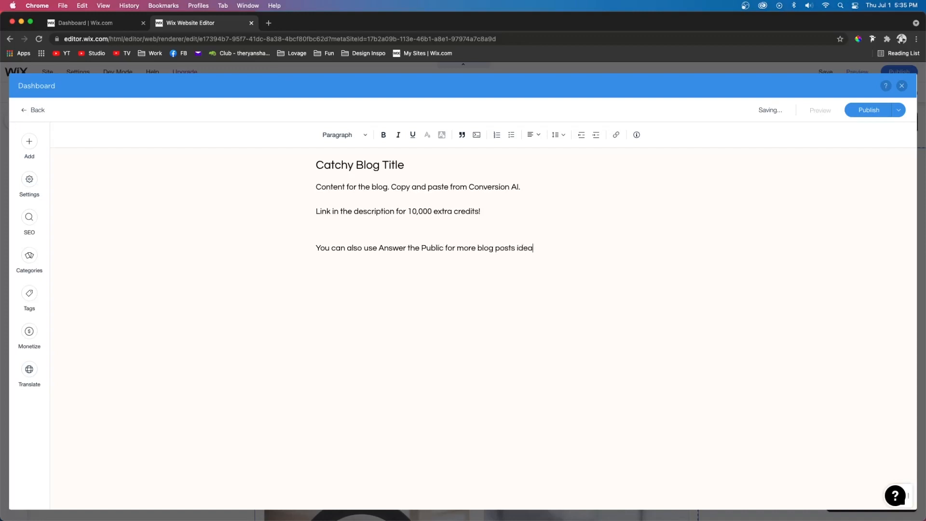
- Insert an office-window photo of a man into the post
{"action": "left_click", "coordinate": [442, 135]}
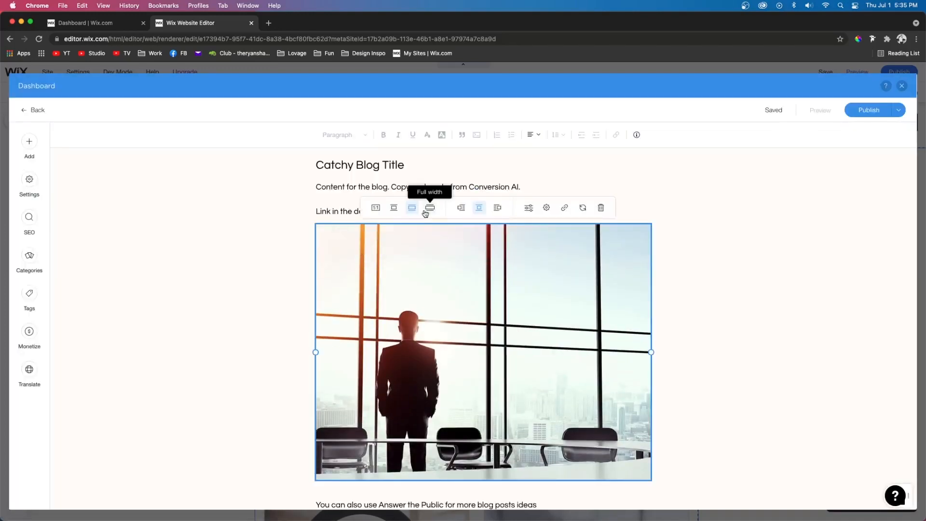
{"action": "left_click", "coordinate": [28, 141]}
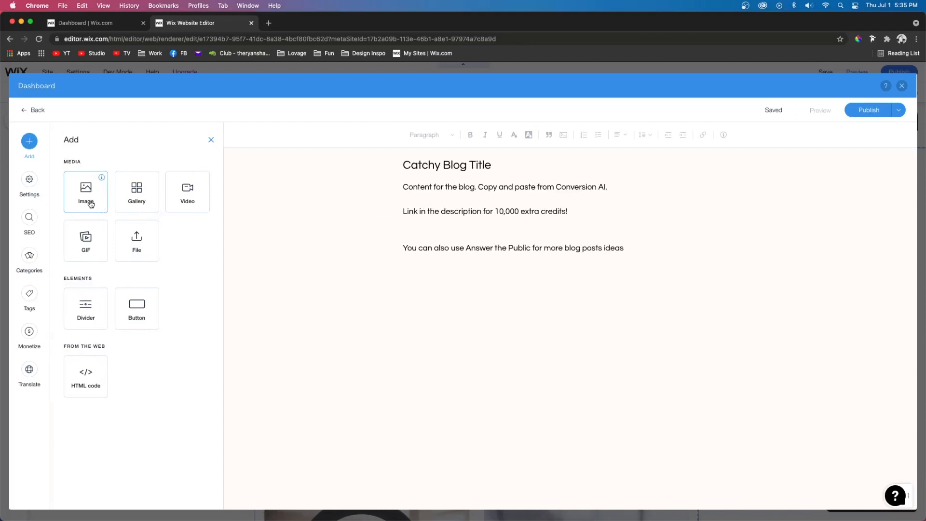
{"action": "left_click", "coordinate": [86, 191]}
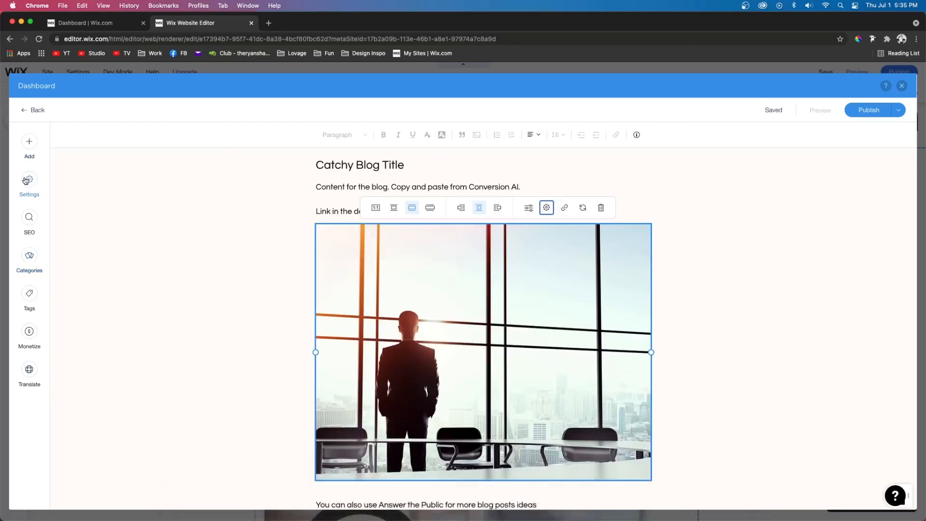
- Review the post's Settings, SEO, Categories and Tags panels
{"action": "left_click", "coordinate": [29, 181]}
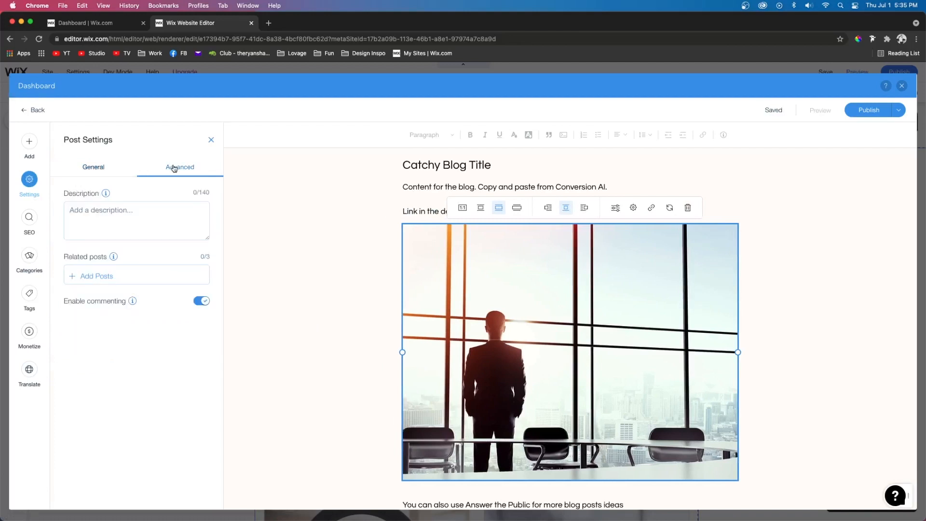
{"action": "left_click", "coordinate": [29, 217]}
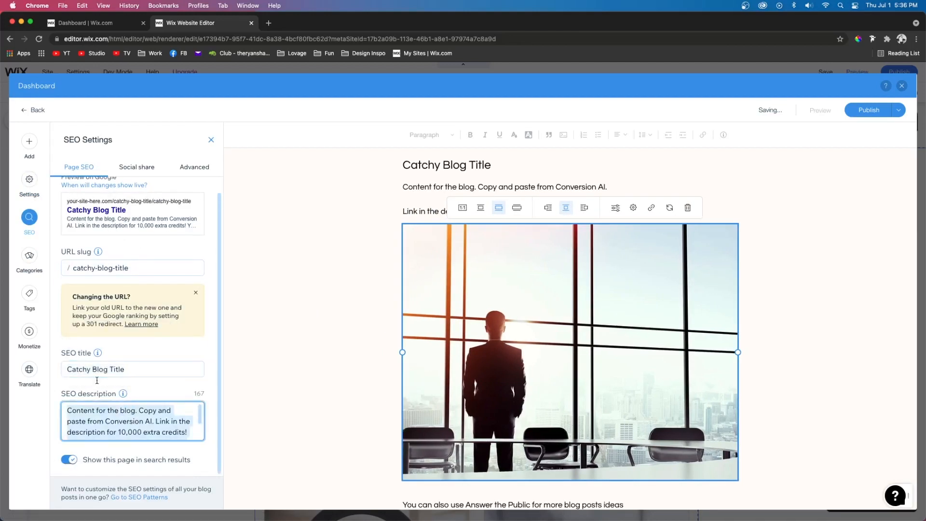
{"action": "left_click", "coordinate": [29, 256]}
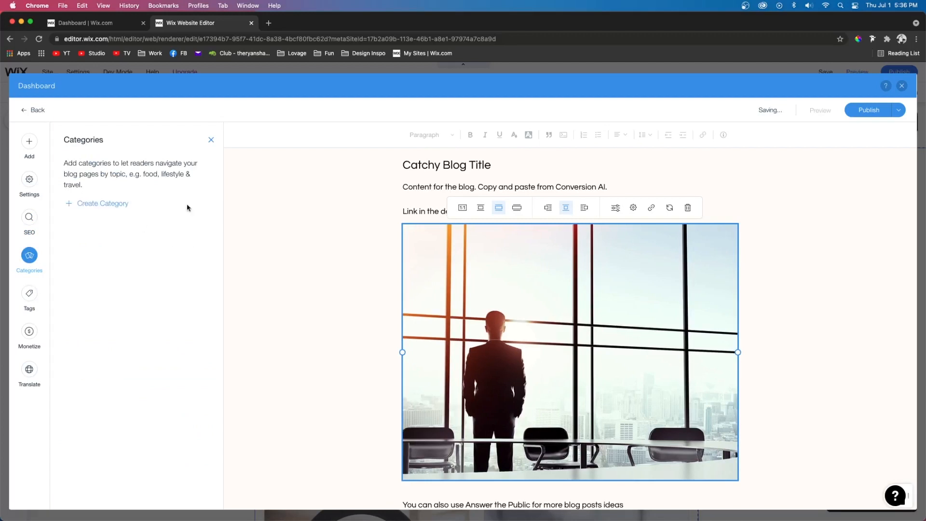
{"action": "left_click", "coordinate": [29, 293]}
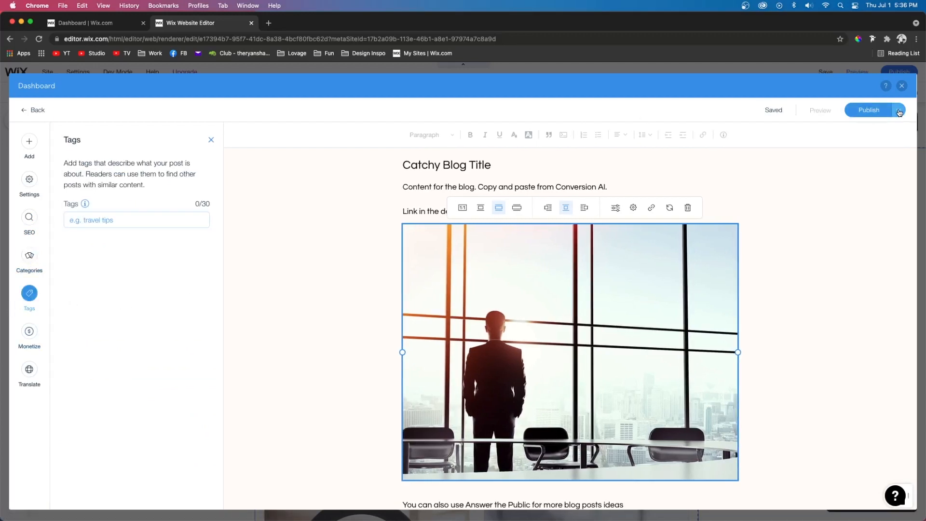
- Schedule the post via Publish > Schedule Post for July 3, 2021 at 08 AM
{"action": "left_click", "coordinate": [898, 110]}
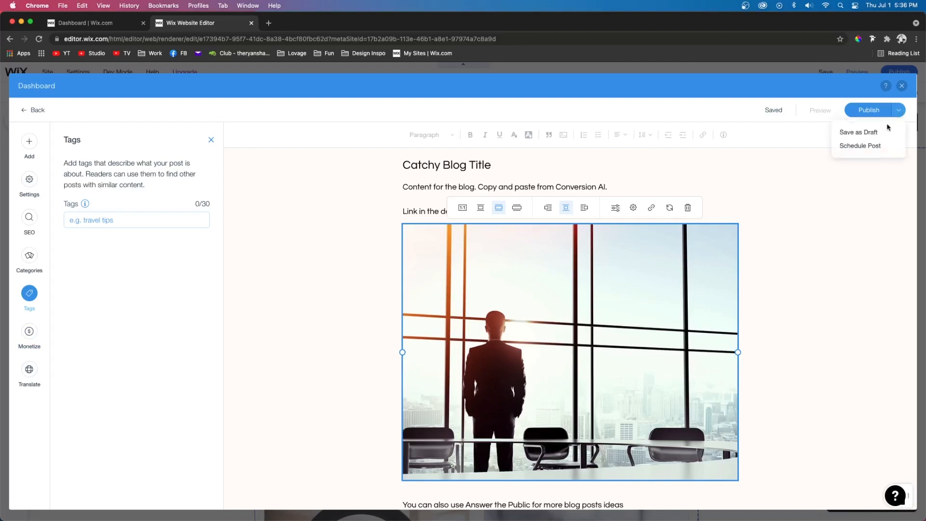
{"action": "left_click", "coordinate": [859, 145]}
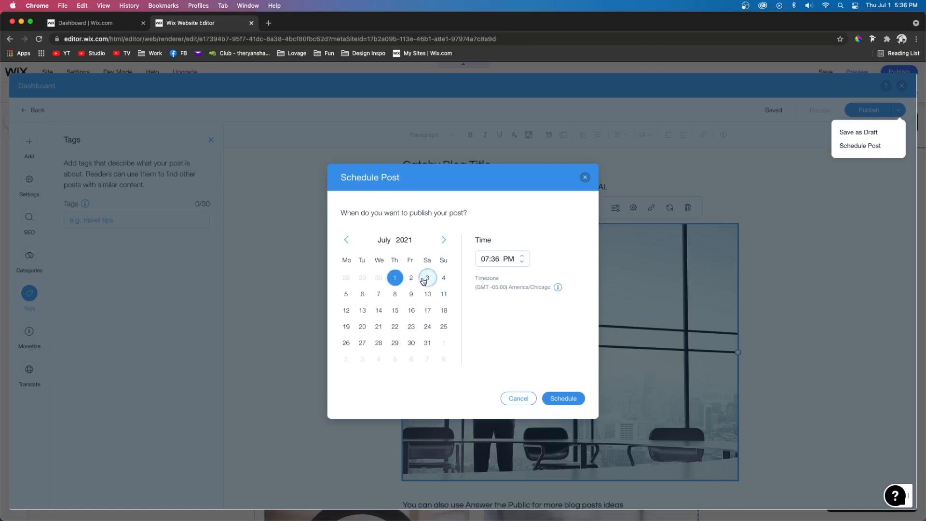
{"action": "left_click", "coordinate": [427, 278]}
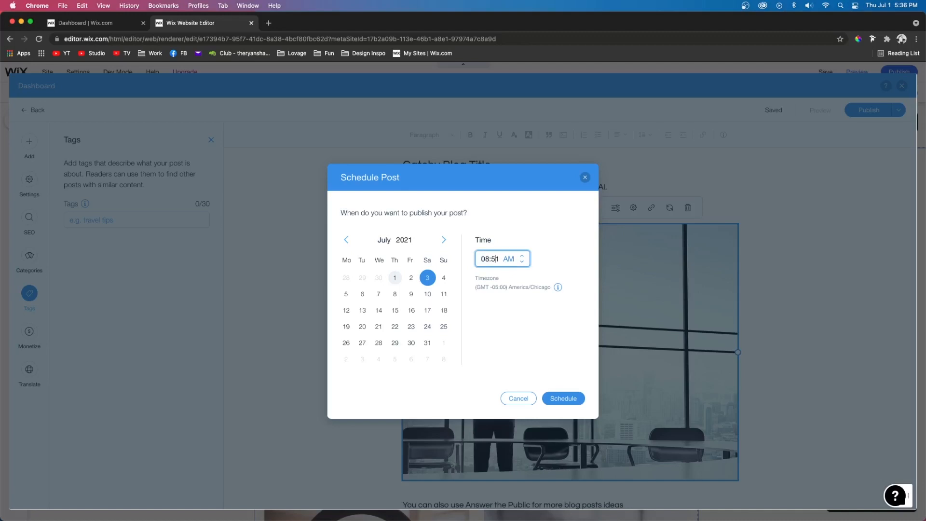
{"action": "key", "text": "Backspace"}
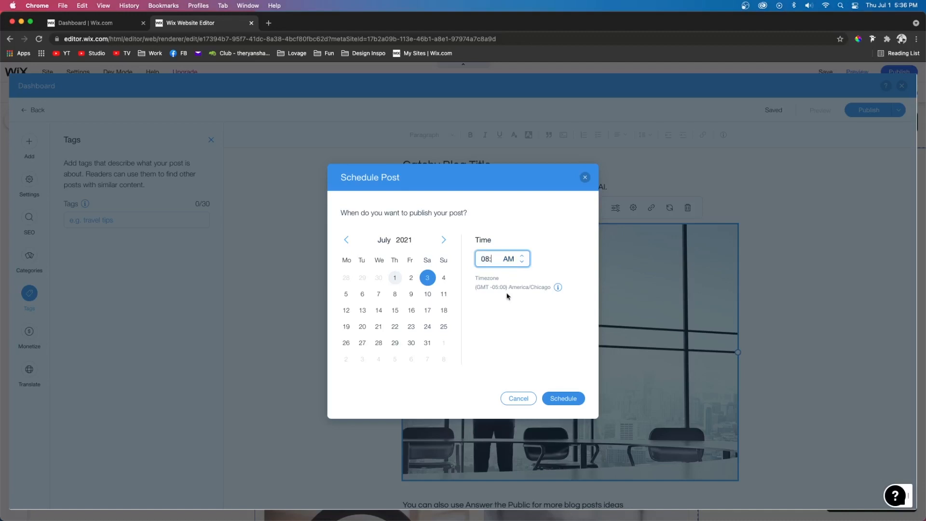
{"action": "left_click", "coordinate": [564, 399]}
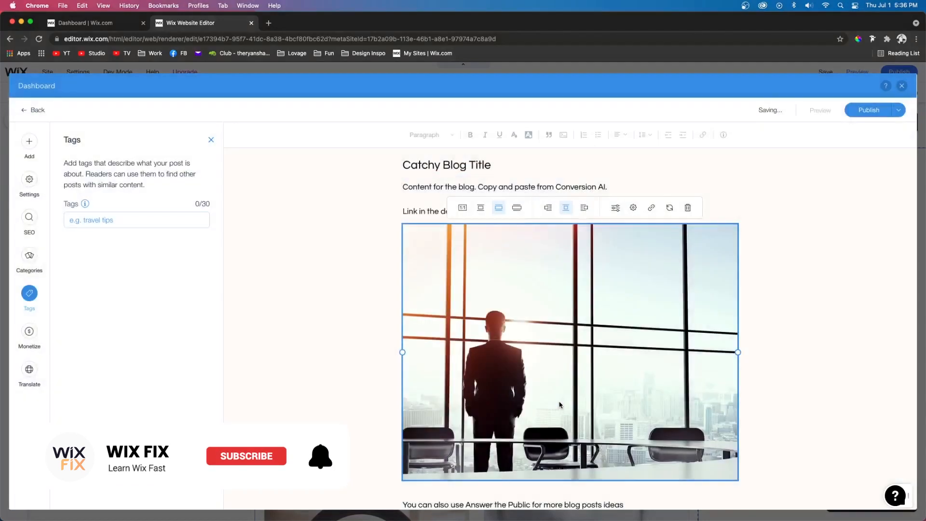
{"action": "left_click", "coordinate": [246, 455]}
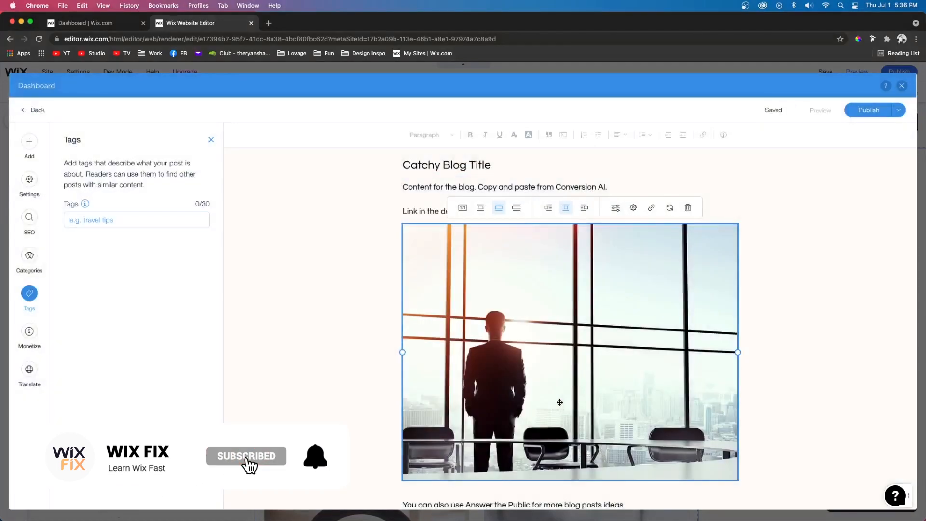
{"action": "mouse_move", "coordinate": [362, 480]}
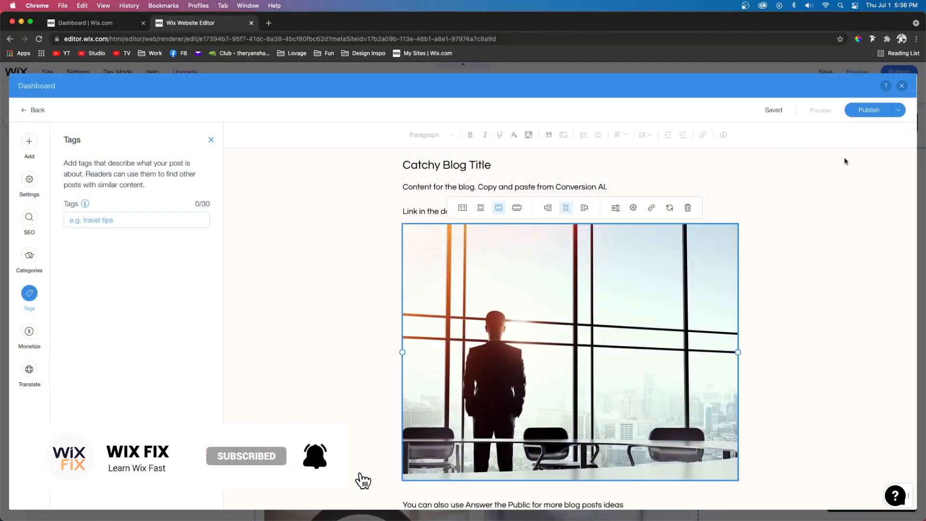